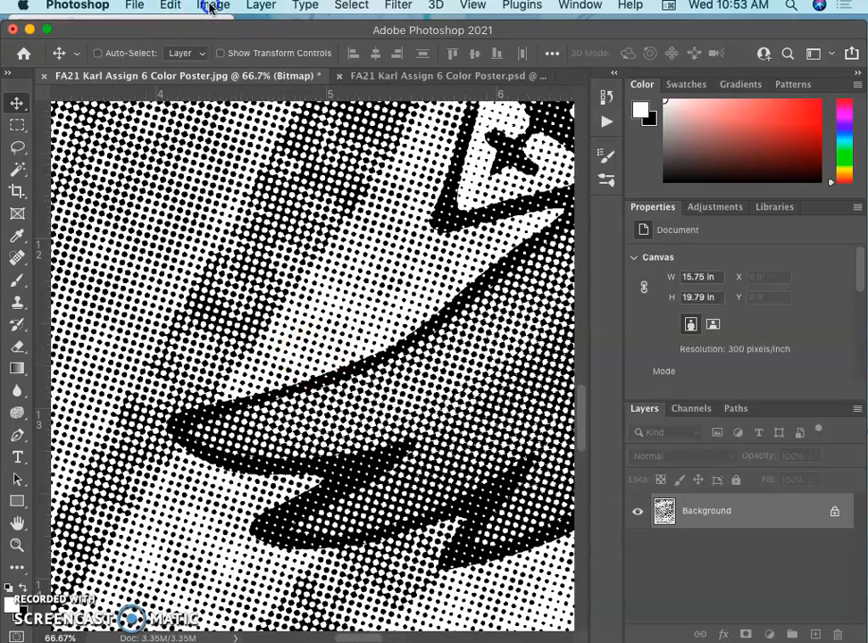
# Step: Convert the bitmap poster to Grayscale mode at size ratio 1 via Image > Mode
pyautogui.click(211, 5)
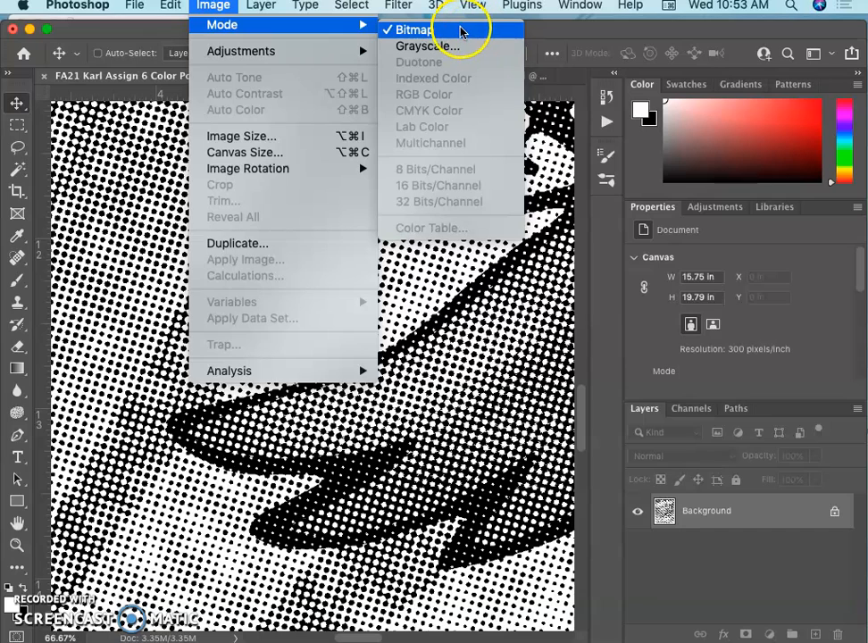
pyautogui.moveTo(418, 118)
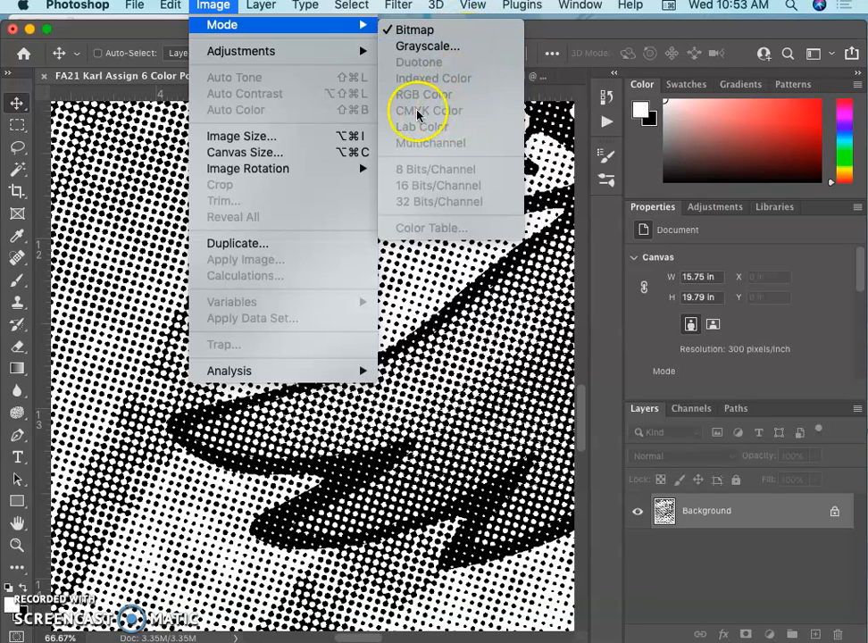
pyautogui.moveTo(418, 29)
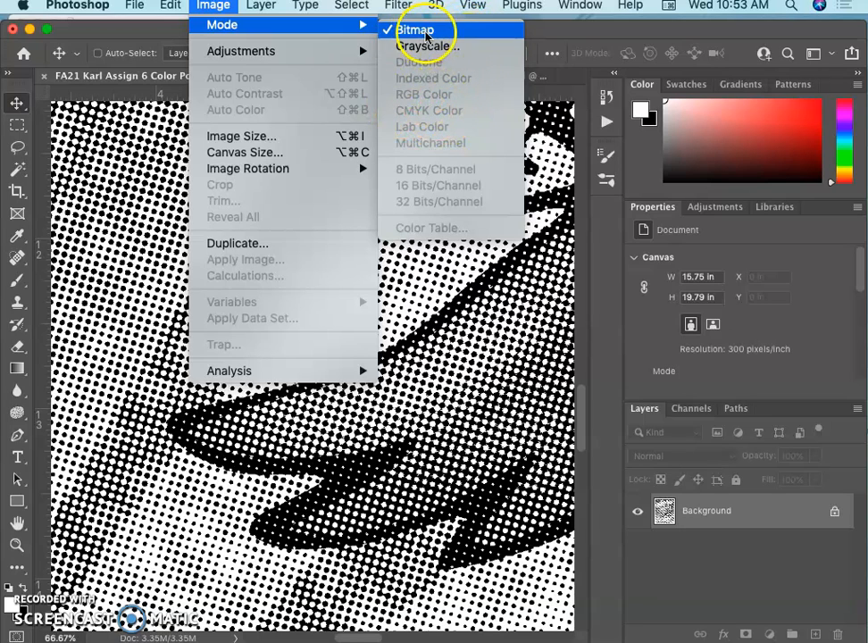
pyautogui.moveTo(511, 283)
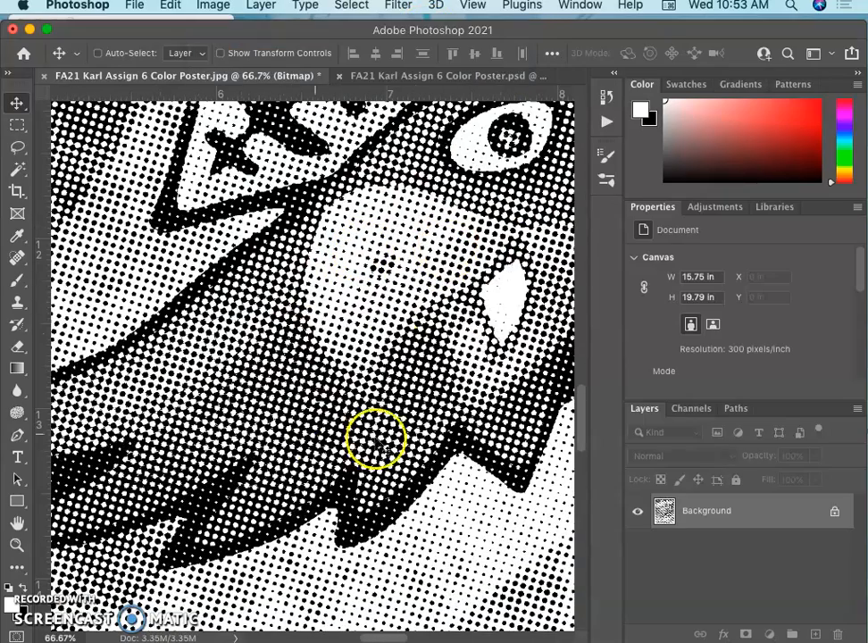
pyautogui.moveTo(321, 342)
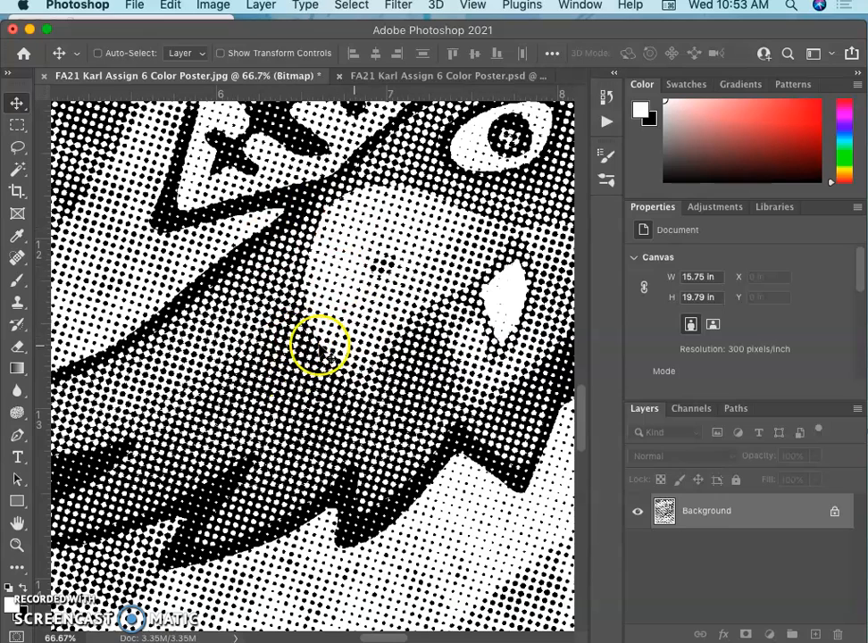
pyautogui.moveTo(295, 354)
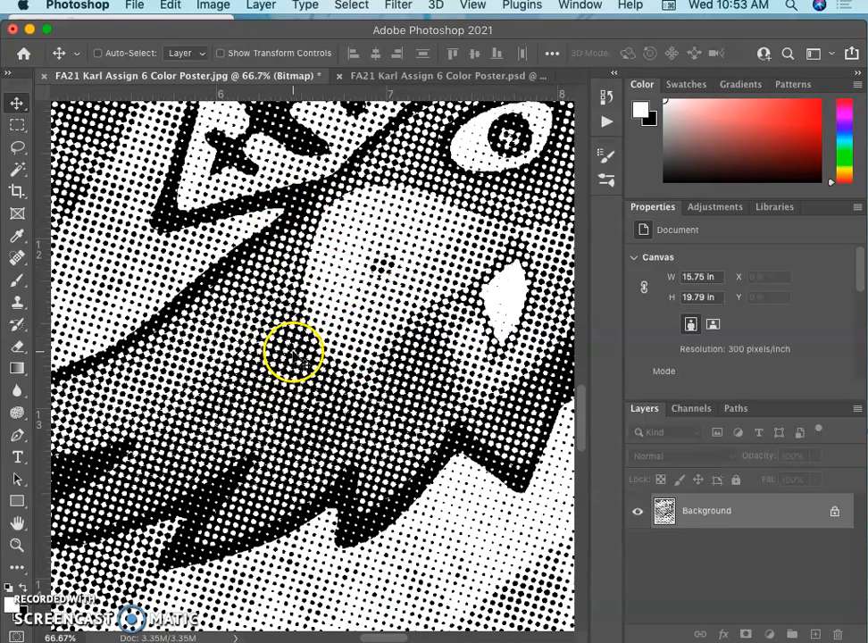
pyautogui.moveTo(295, 360)
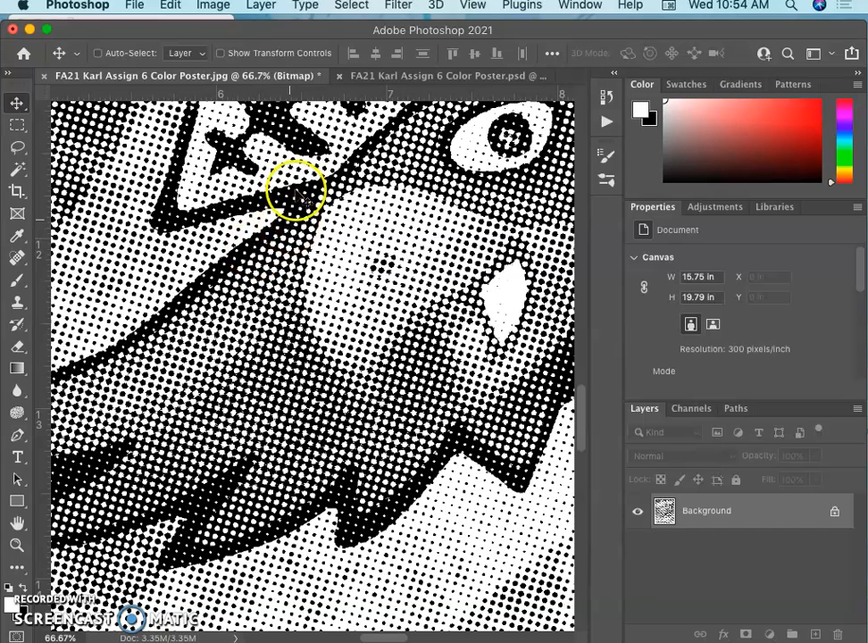
pyautogui.click(210, 5)
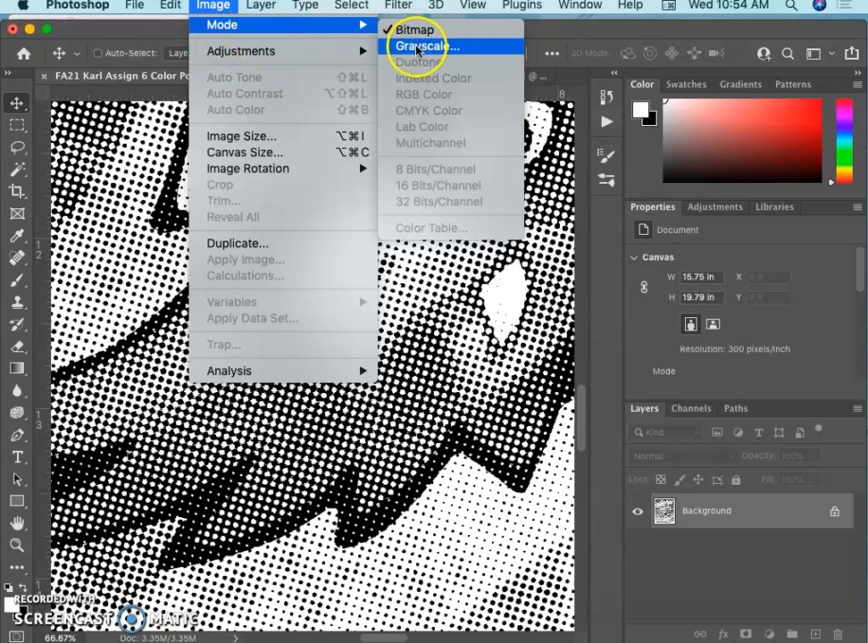
pyautogui.click(414, 44)
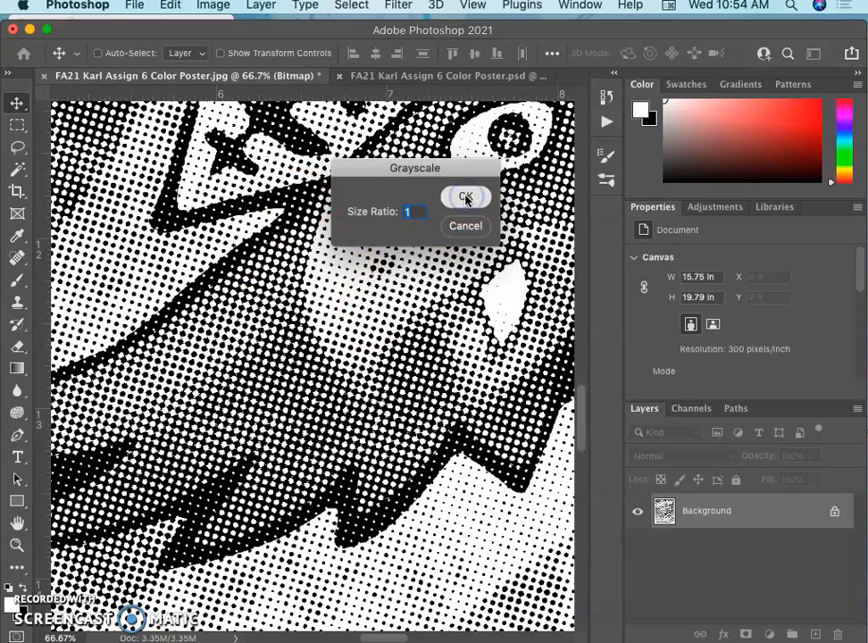
pyautogui.click(465, 197)
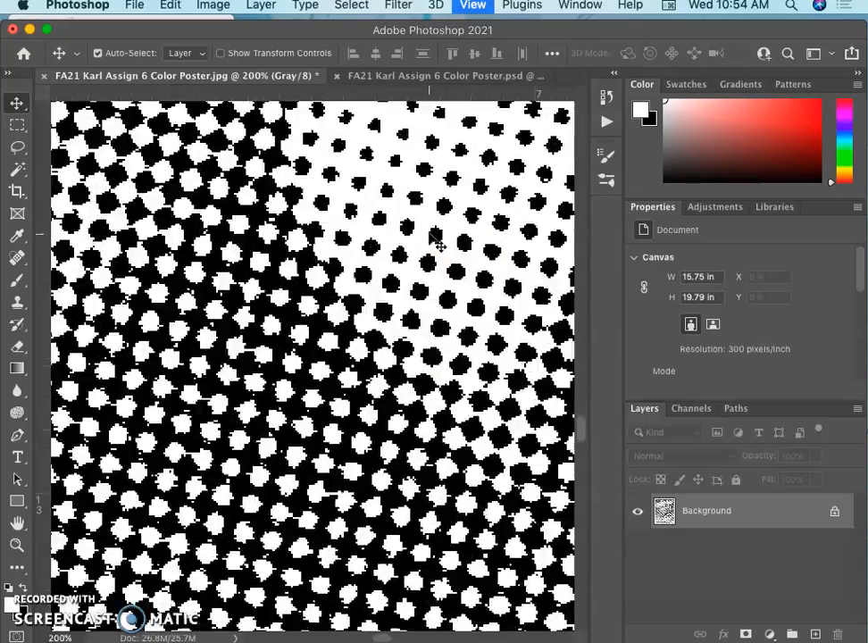
# Step: With the Magic Wand active, turn the locked Background into editable Layer 0
pyautogui.click(328, 259)
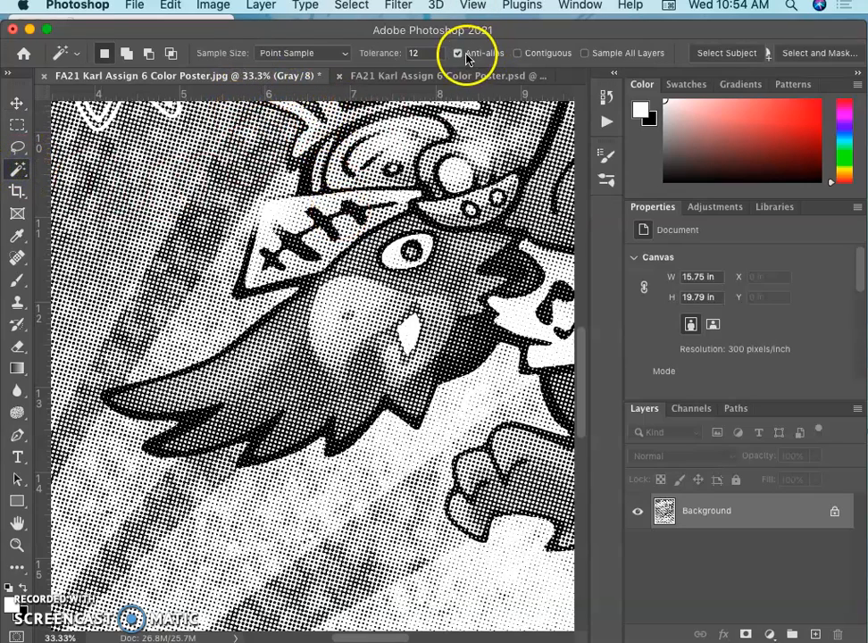
pyautogui.moveTo(461, 53)
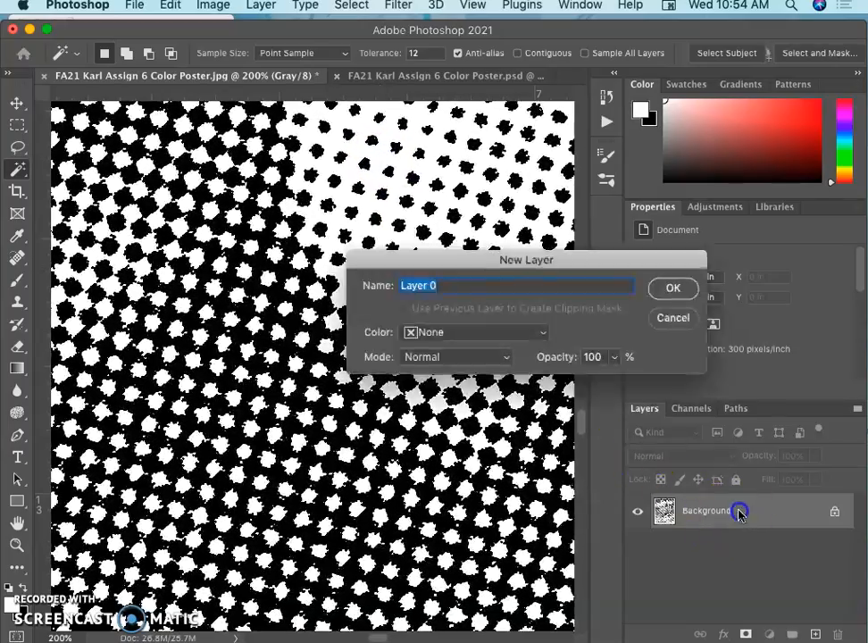
pyautogui.click(672, 287)
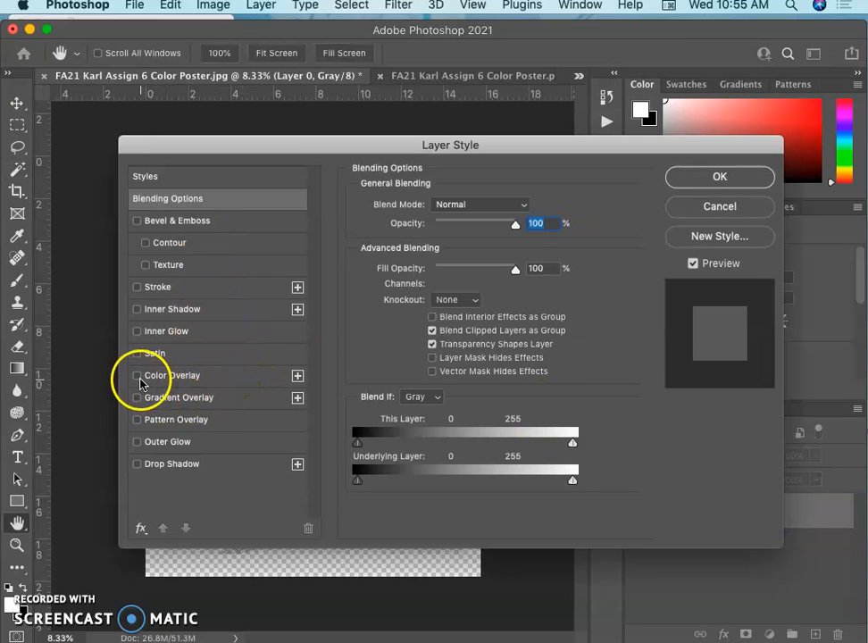
# Step: Apply a Color Overlay to Layer 0 using the bright blue #0096ff
pyautogui.click(136, 375)
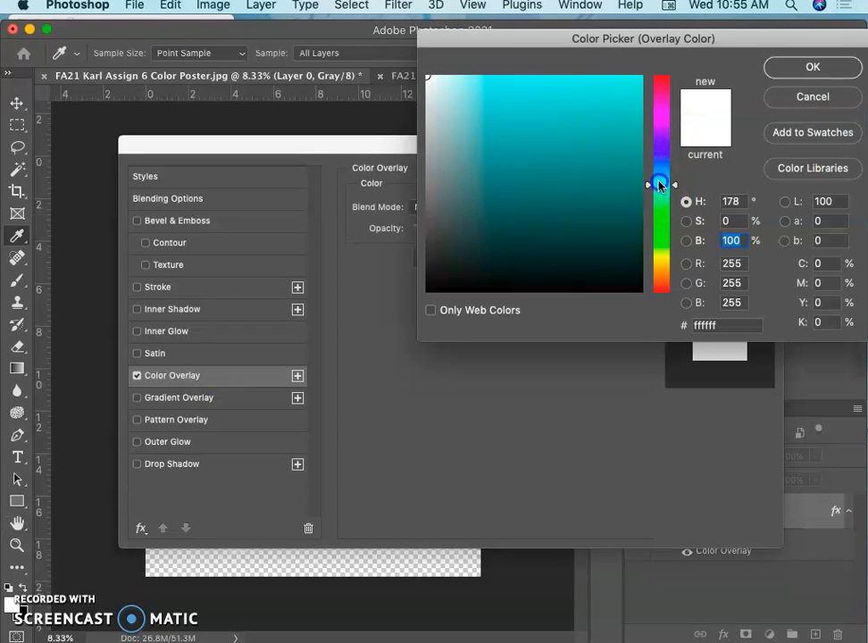
pyautogui.moveTo(658, 184); pyautogui.dragTo(658, 169)
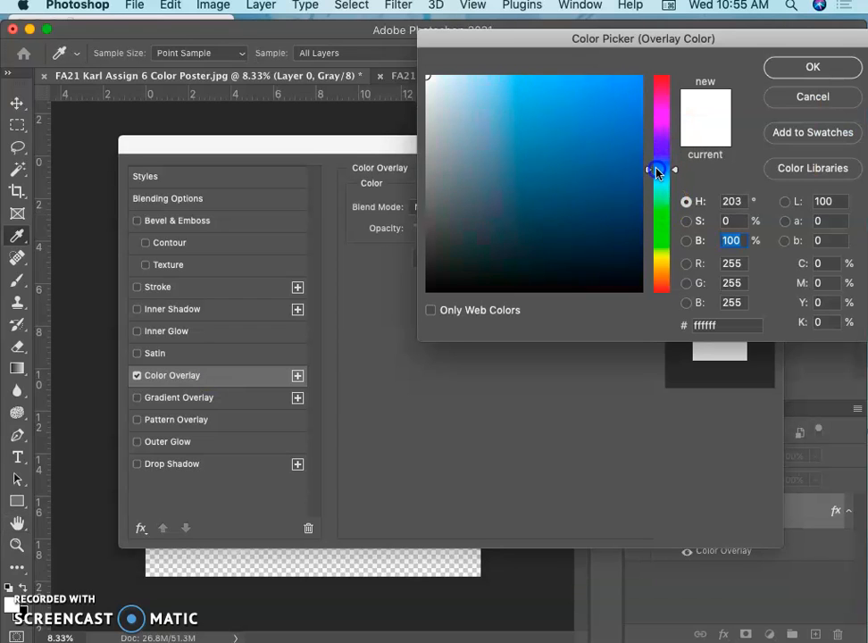
pyautogui.moveTo(657, 169); pyautogui.dragTo(653, 179)
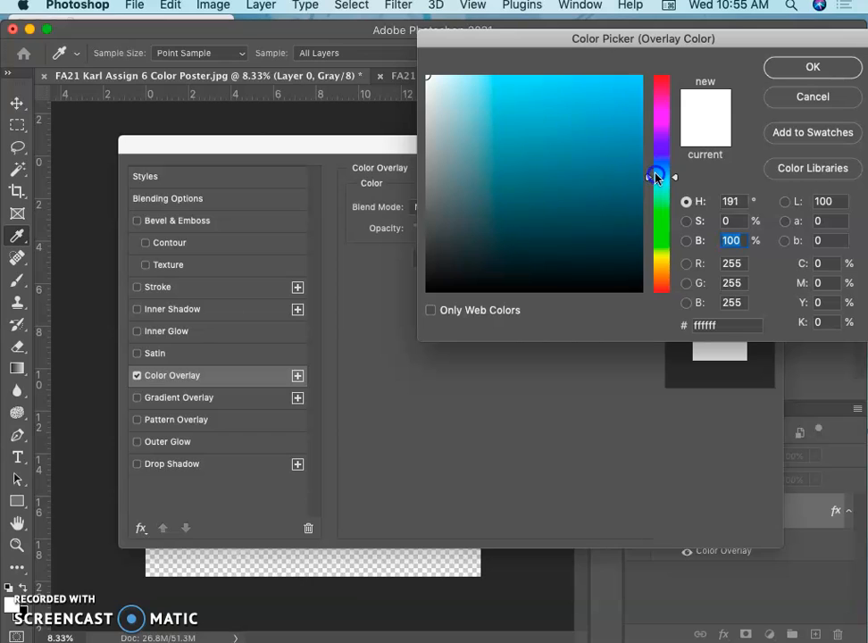
pyautogui.moveTo(661, 179); pyautogui.dragTo(661, 175)
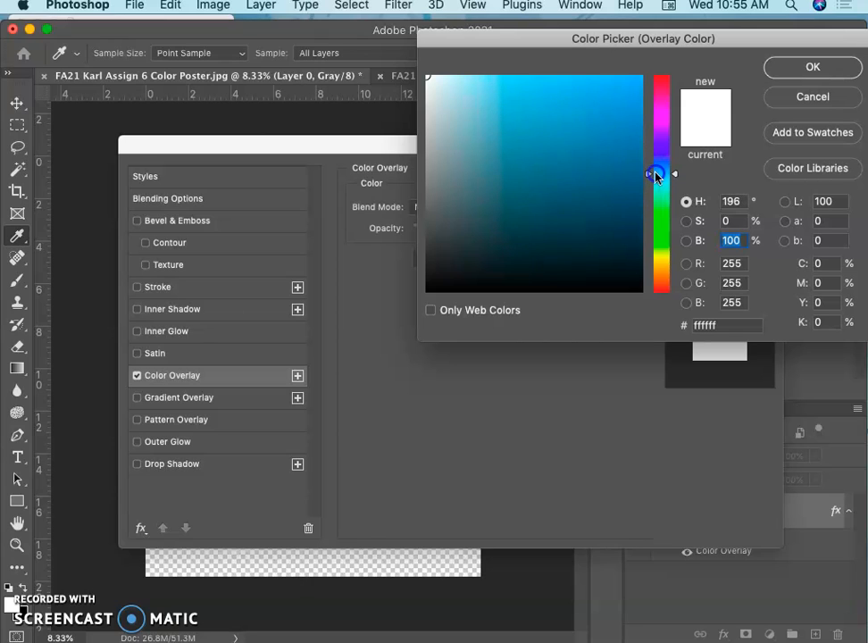
pyautogui.click(618, 75)
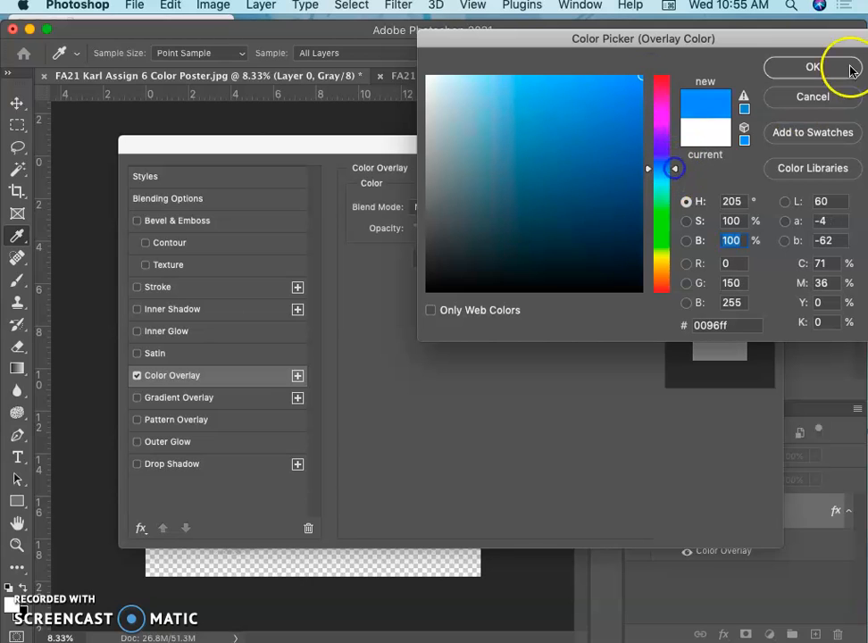
pyautogui.click(800, 68)
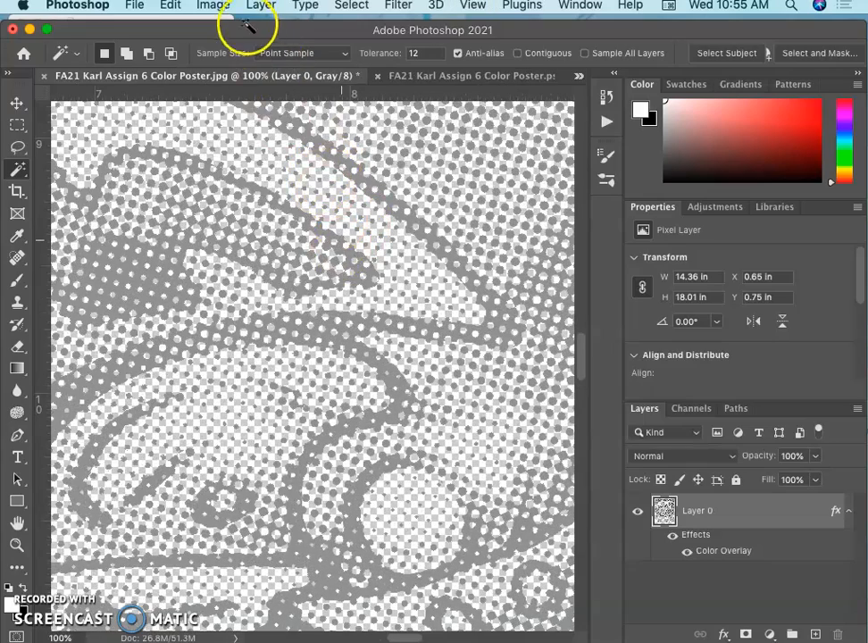
# Step: Convert the document to CMYK Color, suppressing the profile warning from reappearing
pyautogui.click(187, 7)
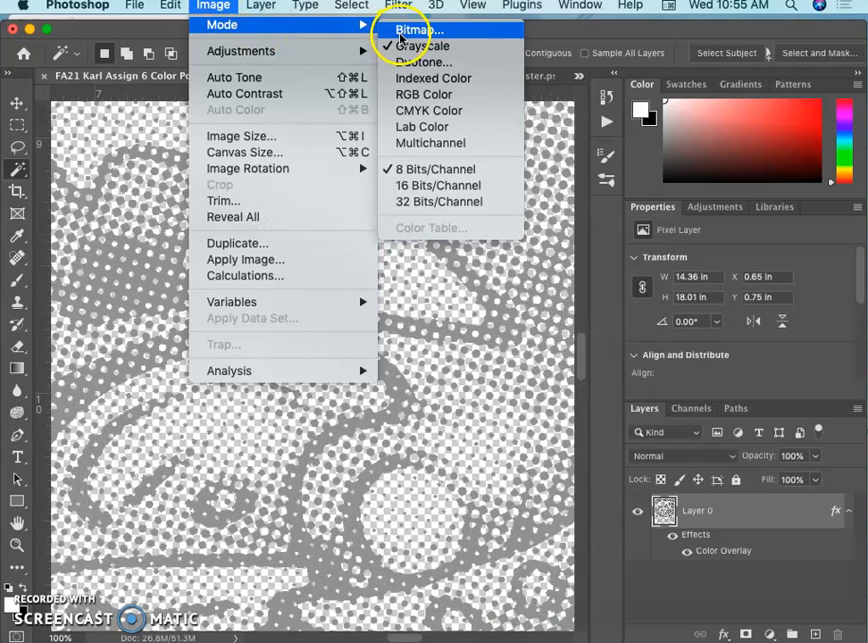
pyautogui.moveTo(418, 93)
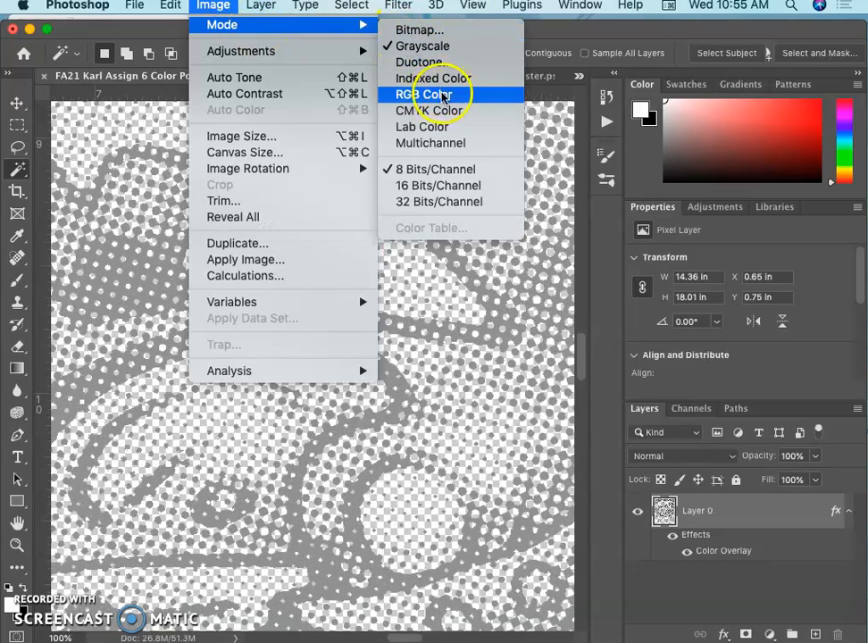
pyautogui.click(429, 111)
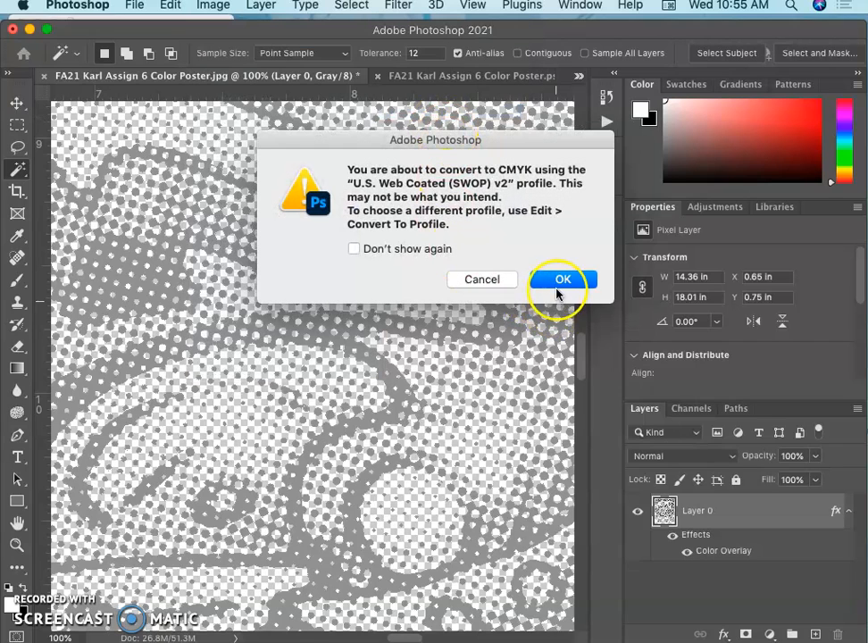
pyautogui.click(354, 249)
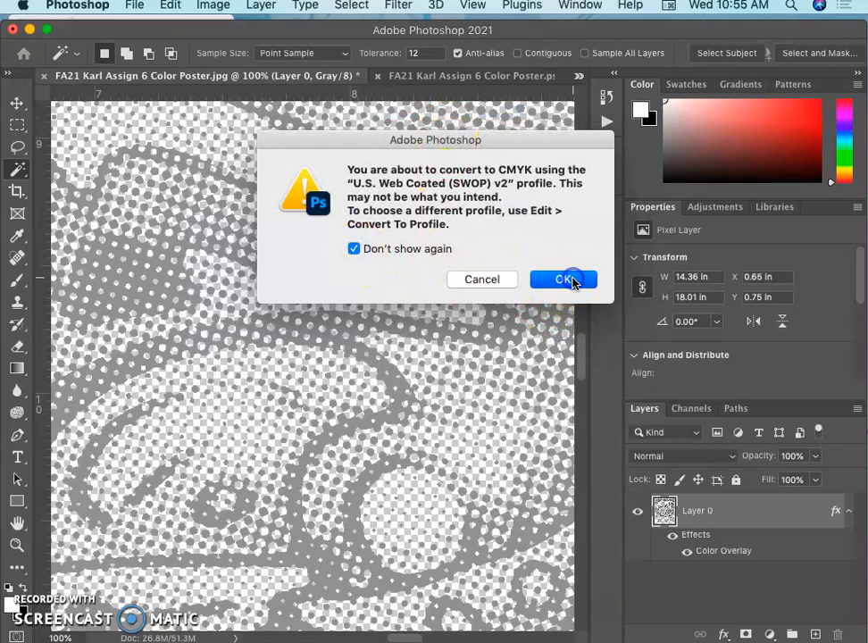
pyautogui.click(564, 278)
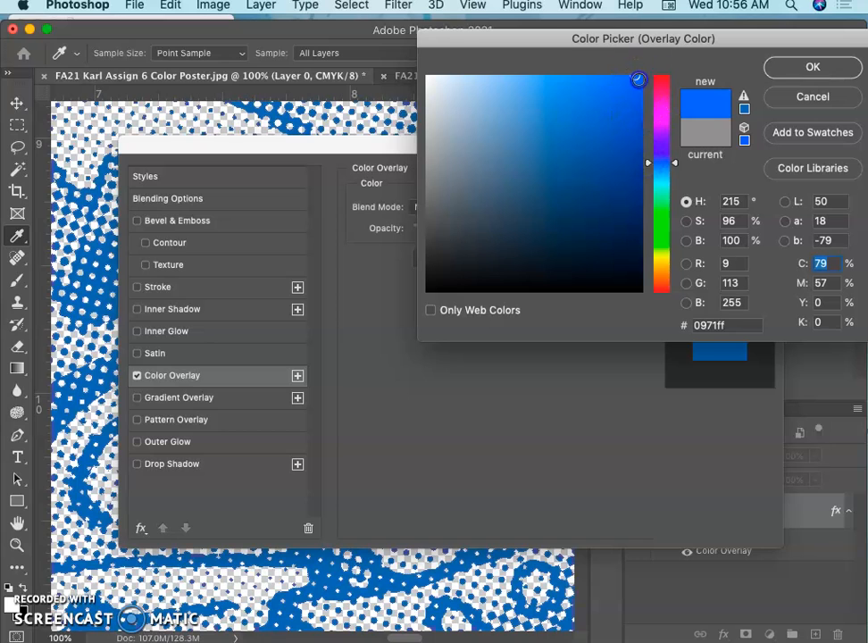
# Step: Adjust the overlay colour to blue #0971ff, about 79% cyan
pyautogui.click(812, 68)
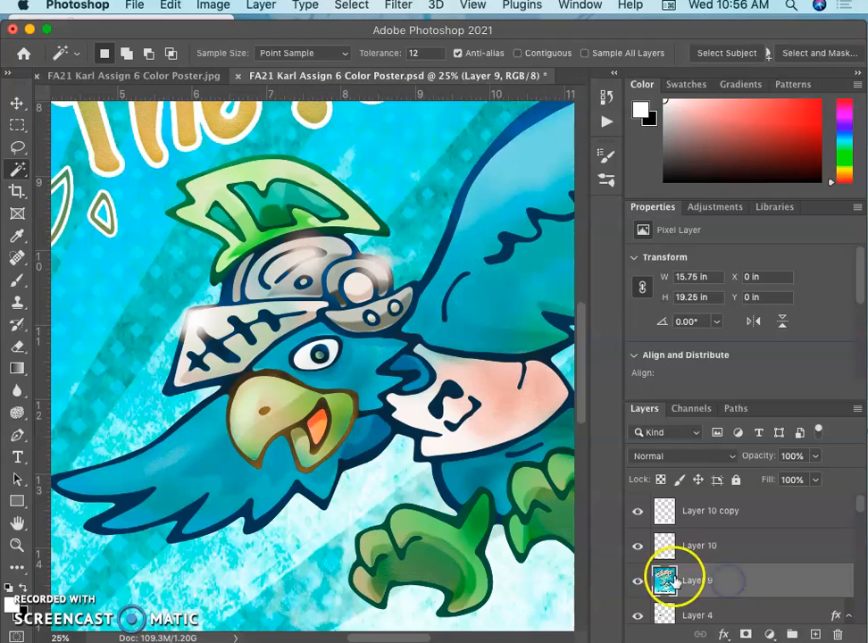
pyautogui.moveTo(600, 528)
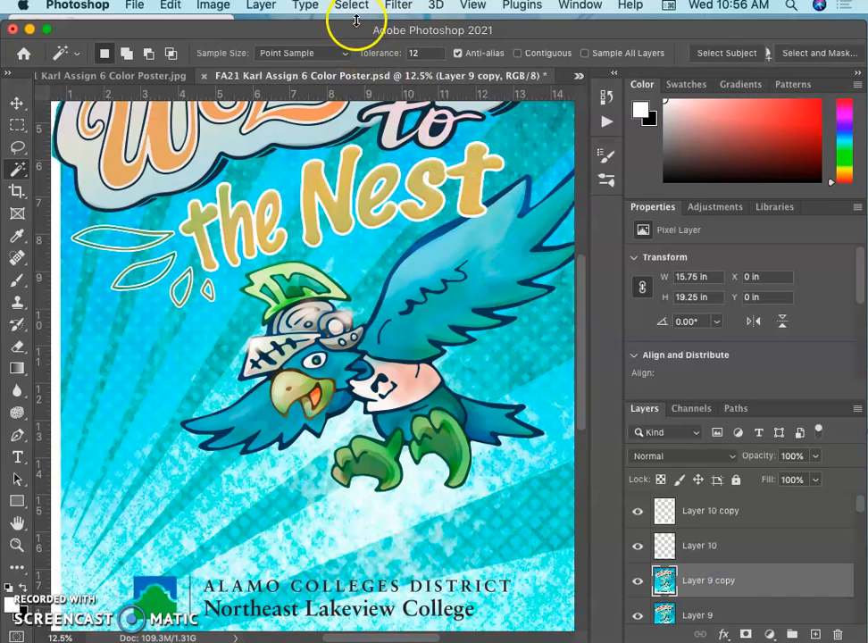
# Step: Invert Layer 9 copy and lower its opacity to about 41%
pyautogui.click(411, 7)
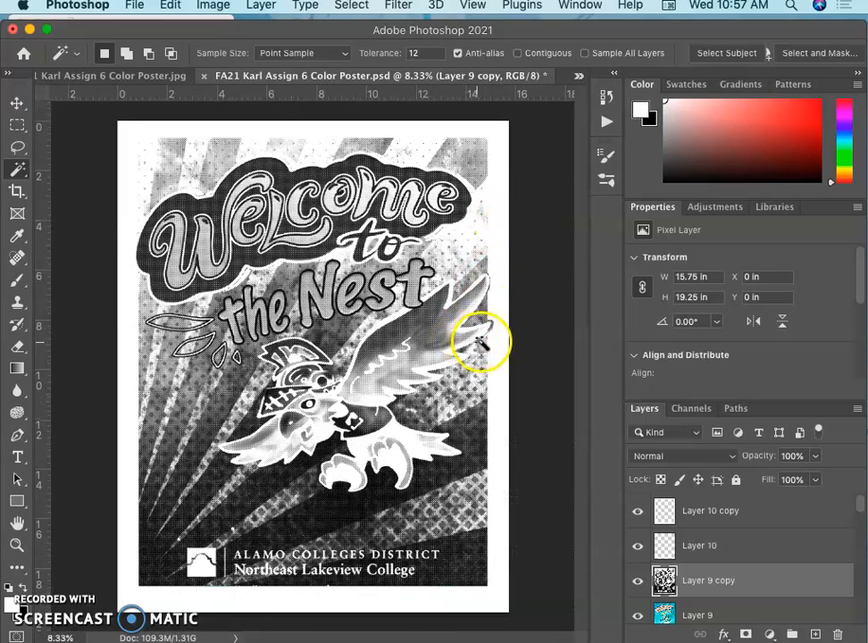
pyautogui.click(211, 5)
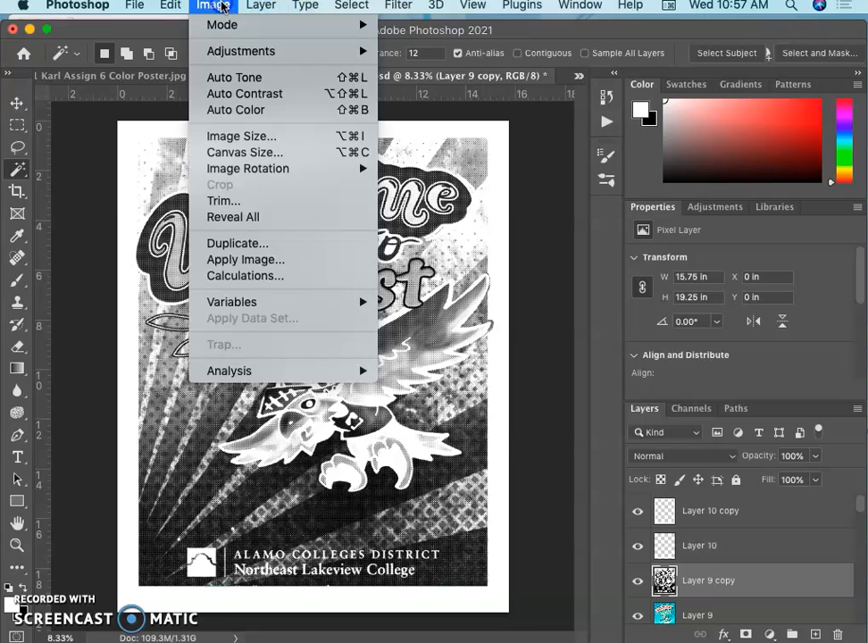
pyautogui.moveTo(239, 50)
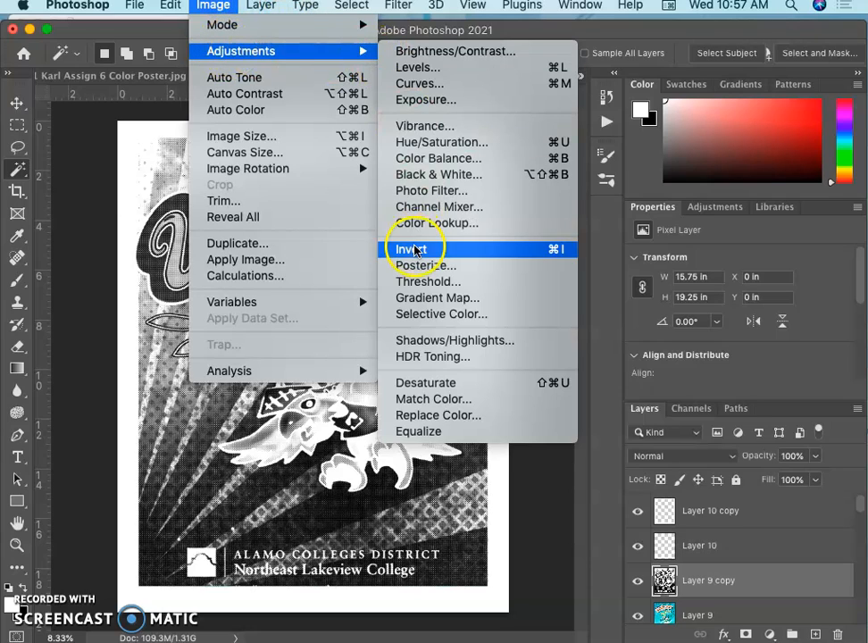
pyautogui.click(398, 248)
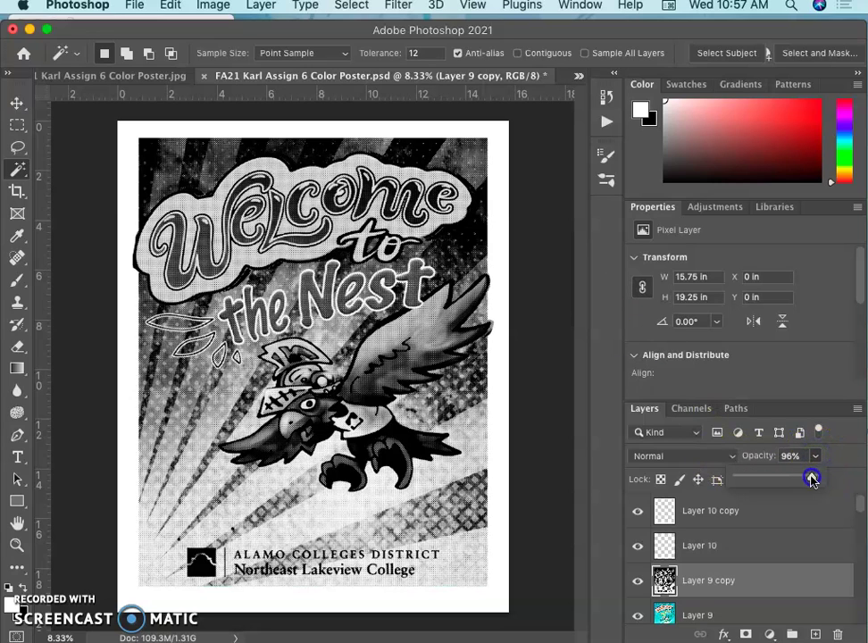
pyautogui.moveTo(811, 478); pyautogui.dragTo(772, 479)
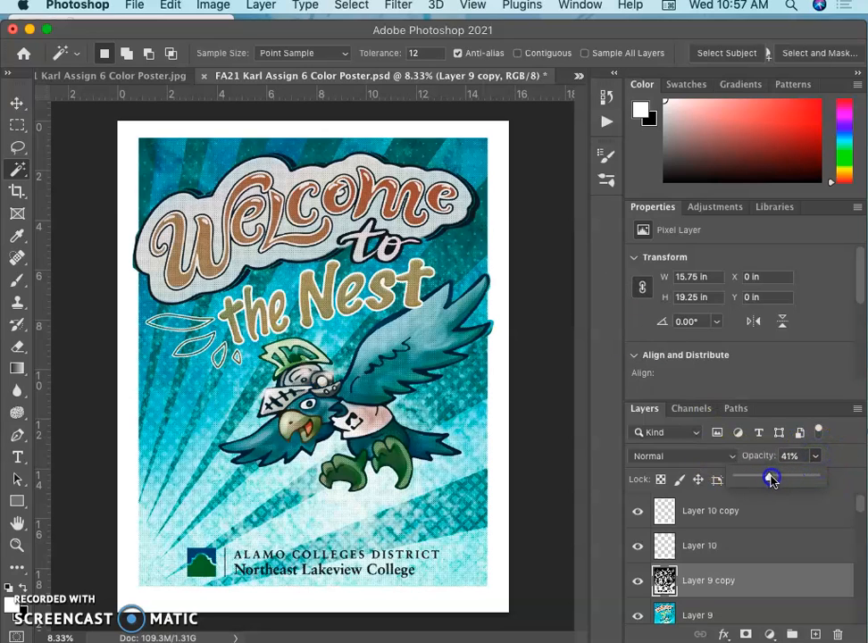
pyautogui.moveTo(771, 476); pyautogui.dragTo(768, 475)
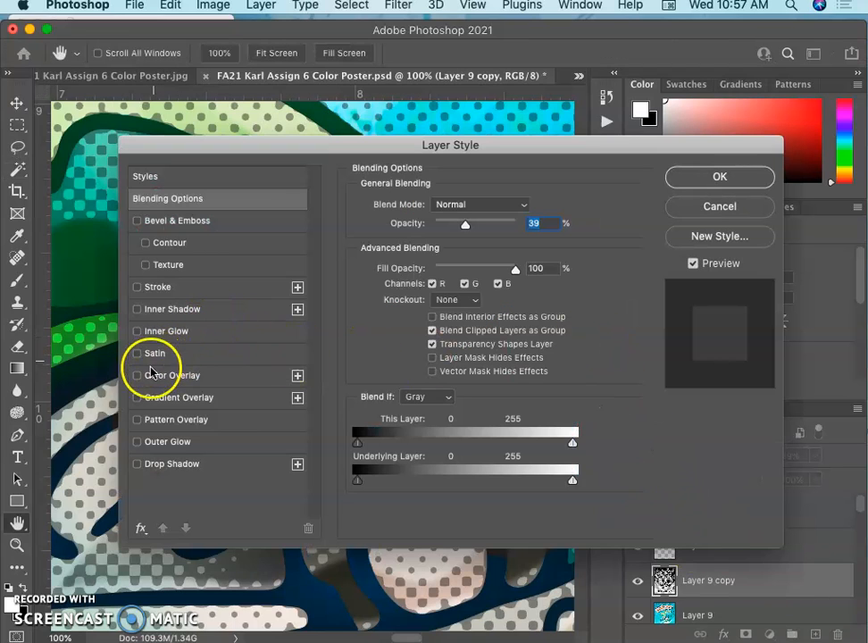
# Step: Apply a dark blue Color Overlay to Layer 9 copy and inspect the result
pyautogui.click(135, 375)
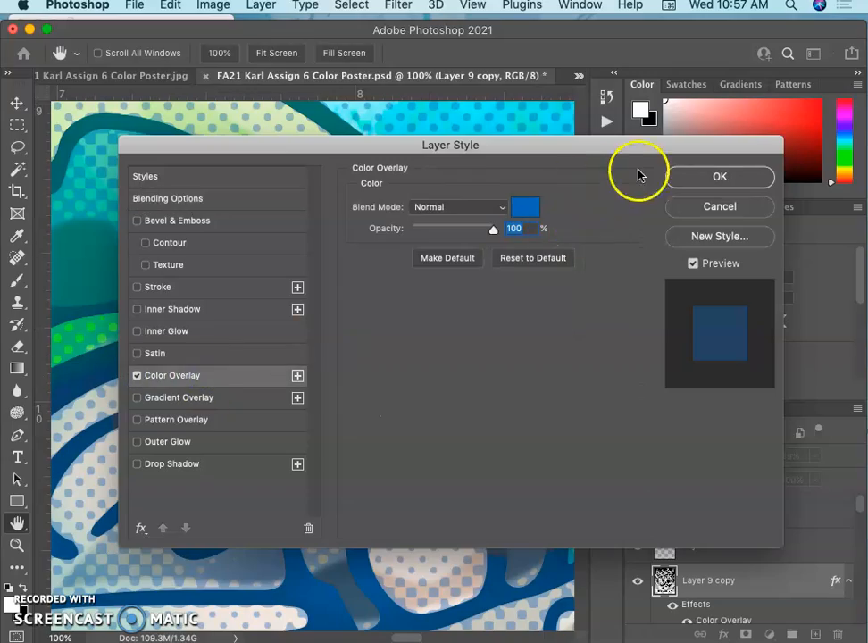
pyautogui.click(718, 176)
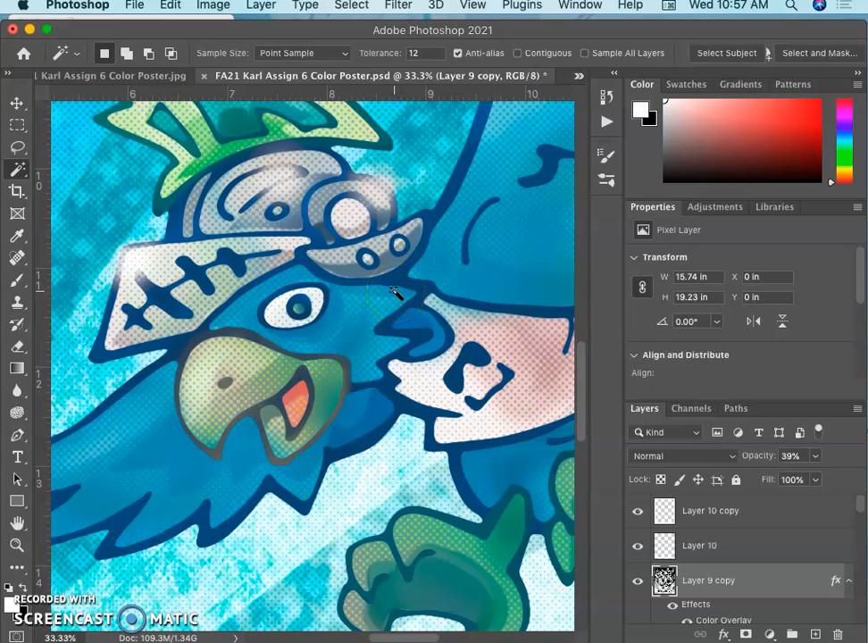
pyautogui.moveTo(700, 545)
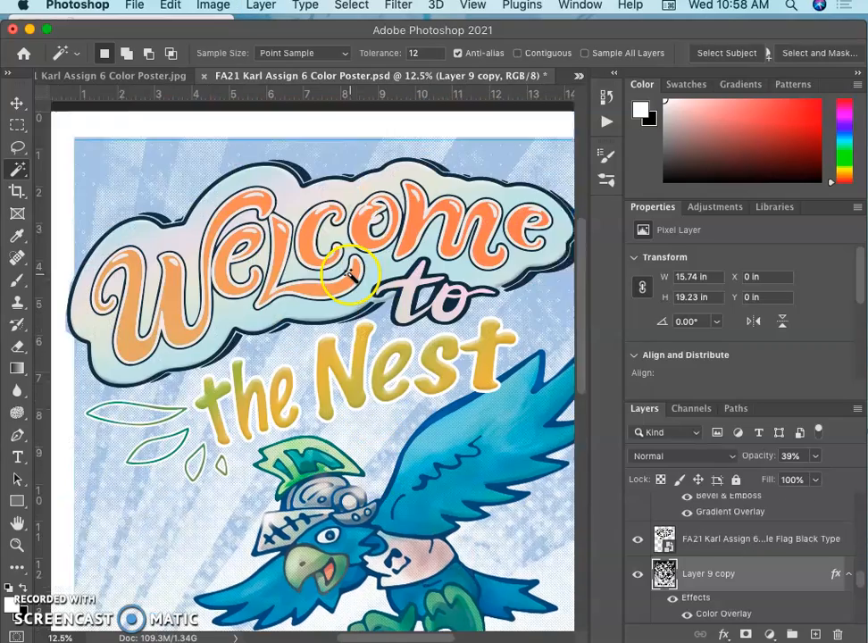
pyautogui.scroll(-3)
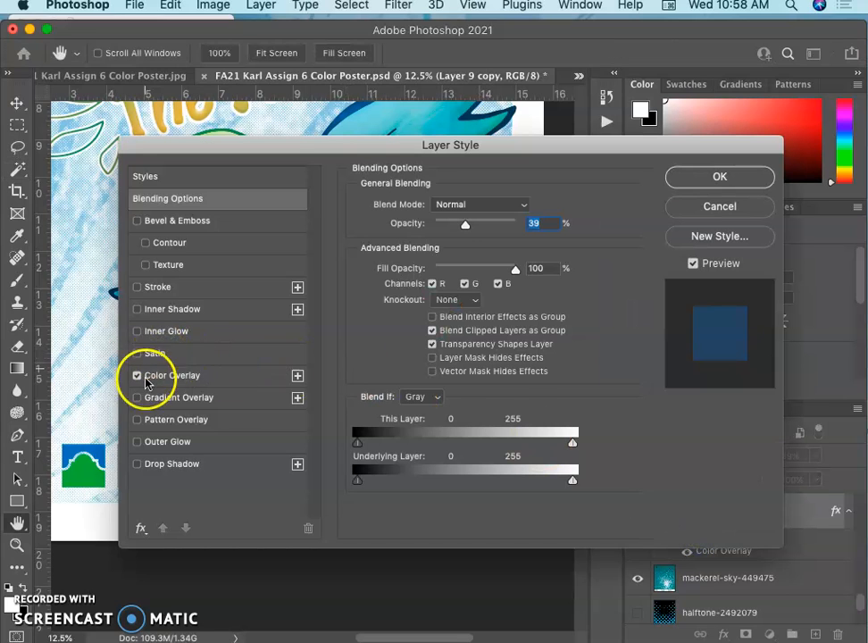
# Step: Enable a Gradient Overlay effect, Linear style at 132° and 120% scale
pyautogui.click(171, 375)
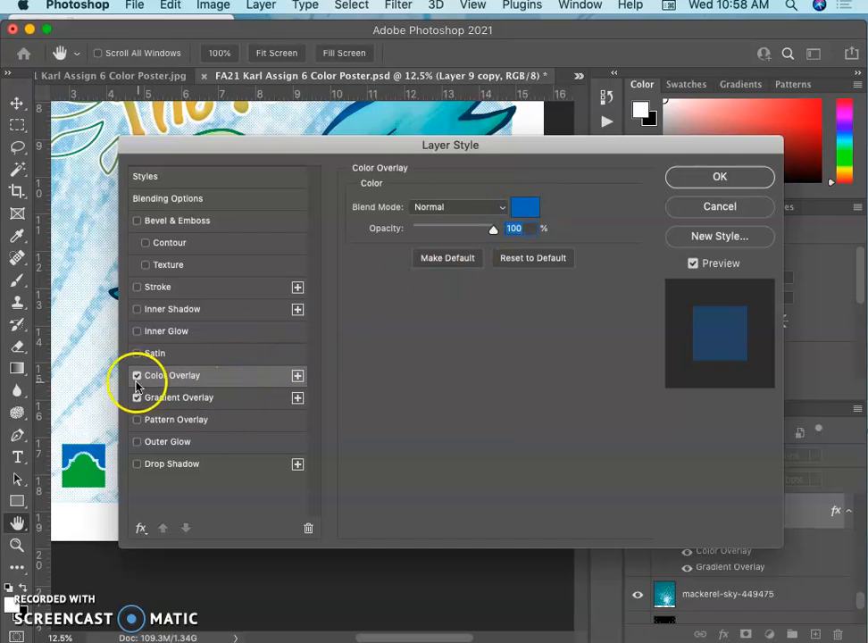
pyautogui.click(180, 397)
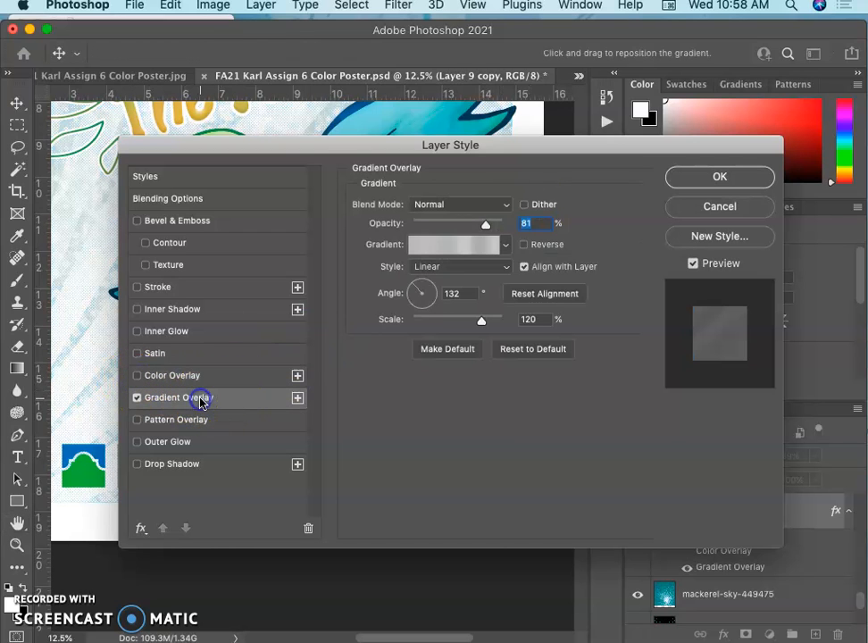
pyautogui.click(504, 242)
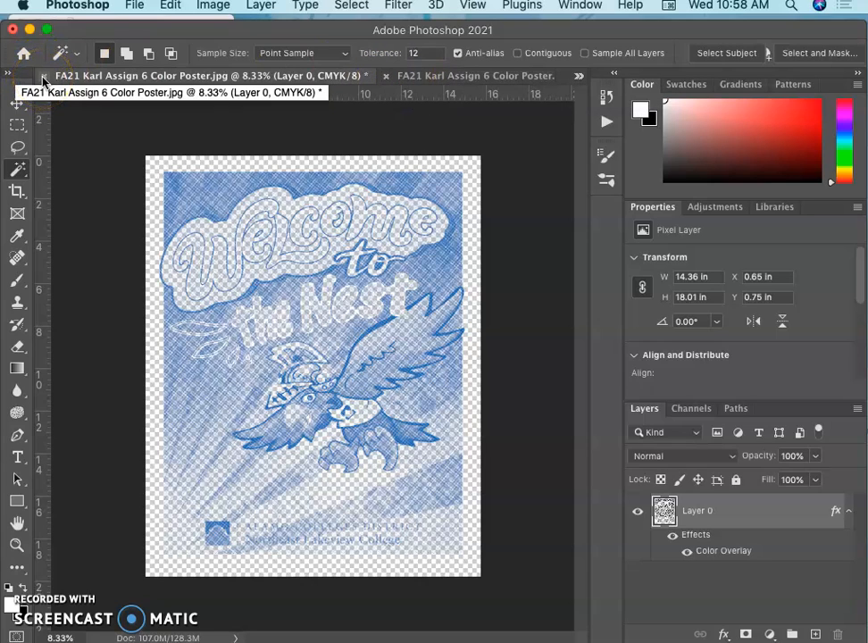
pyautogui.moveTo(665, 429)
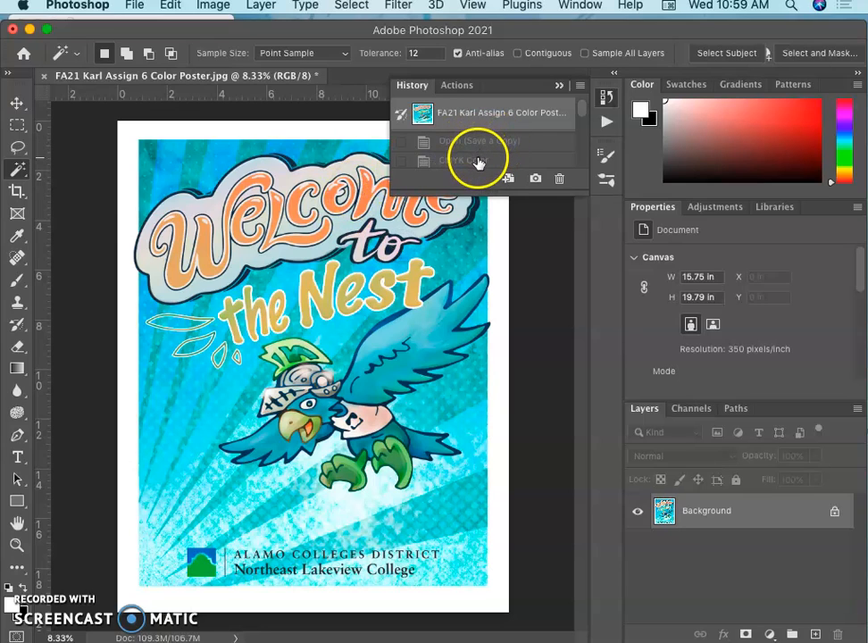
# Step: Revert the JPEG to its opened snapshot in History and begin saving it
pyautogui.click(464, 157)
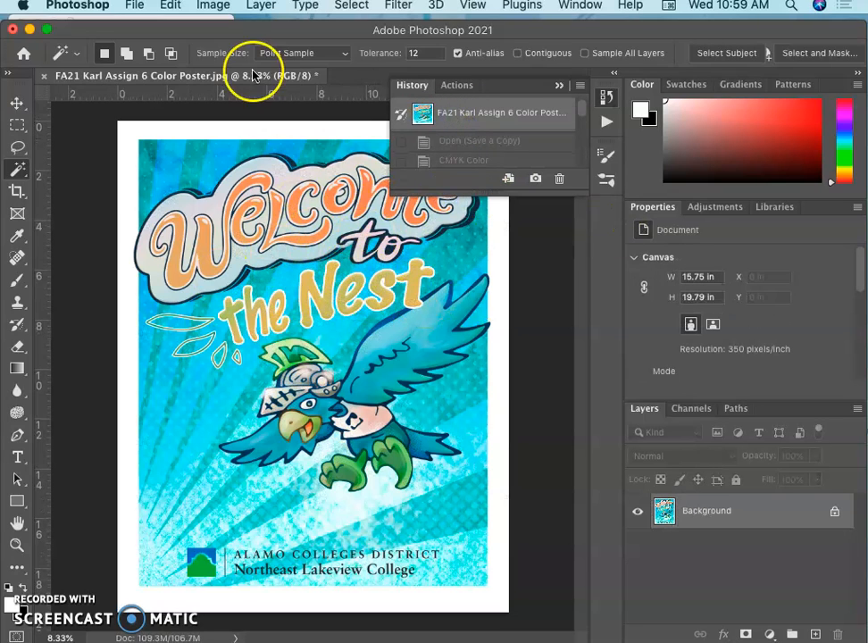
pyautogui.click(135, 5)
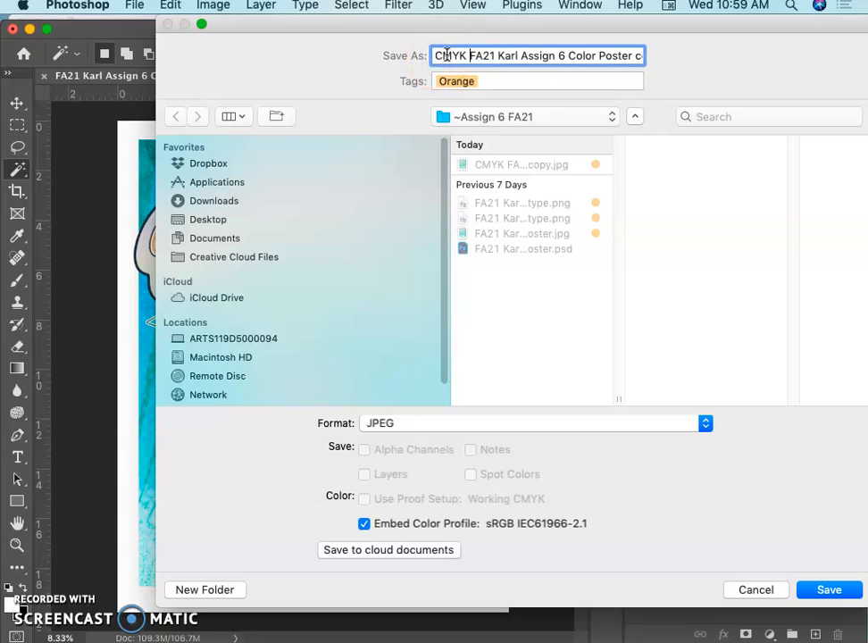
# Step: Save 'CMYK FA21 Karl Assign 6 Color Poster copy.jpg', replacing the existing file, accepting JPEG quality
pyautogui.click(828, 590)
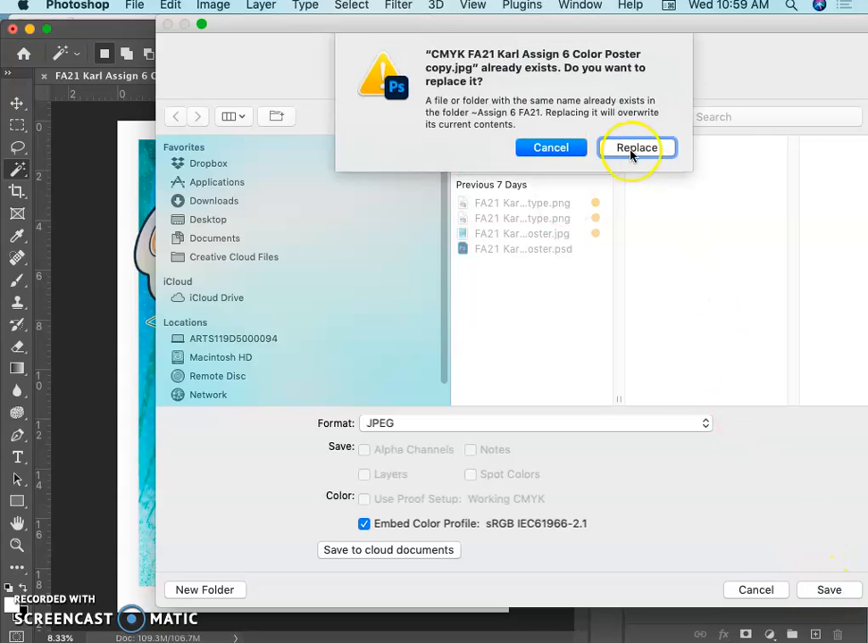
pyautogui.click(637, 146)
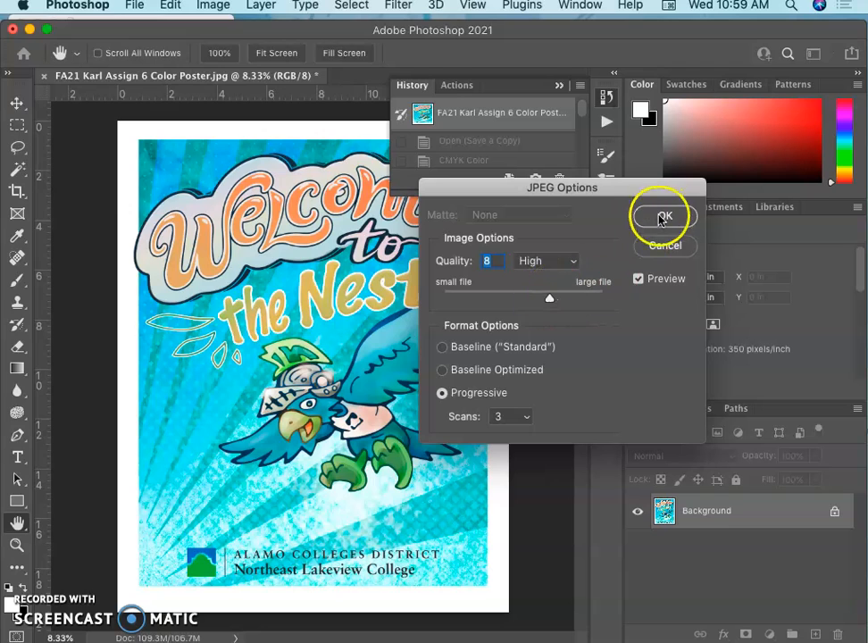
pyautogui.click(661, 218)
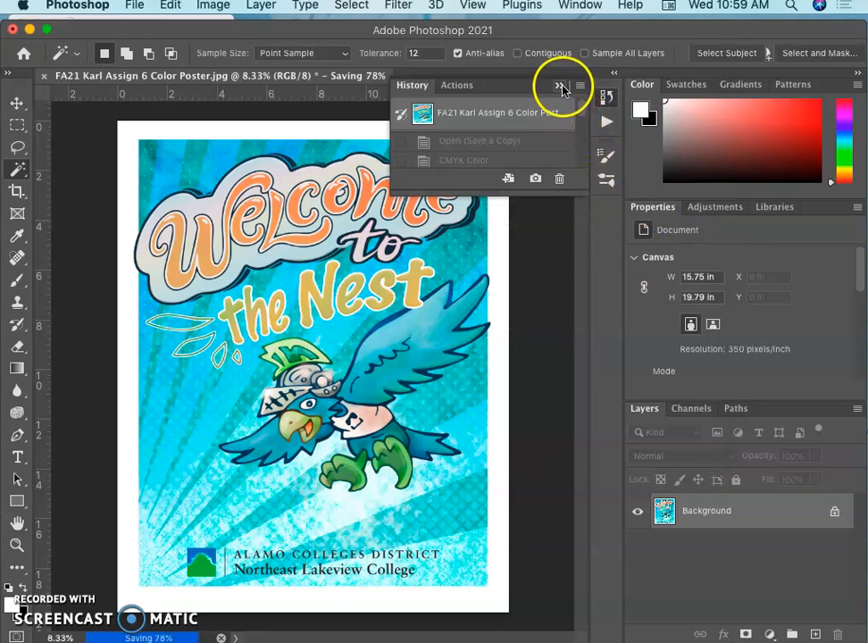
pyautogui.click(554, 86)
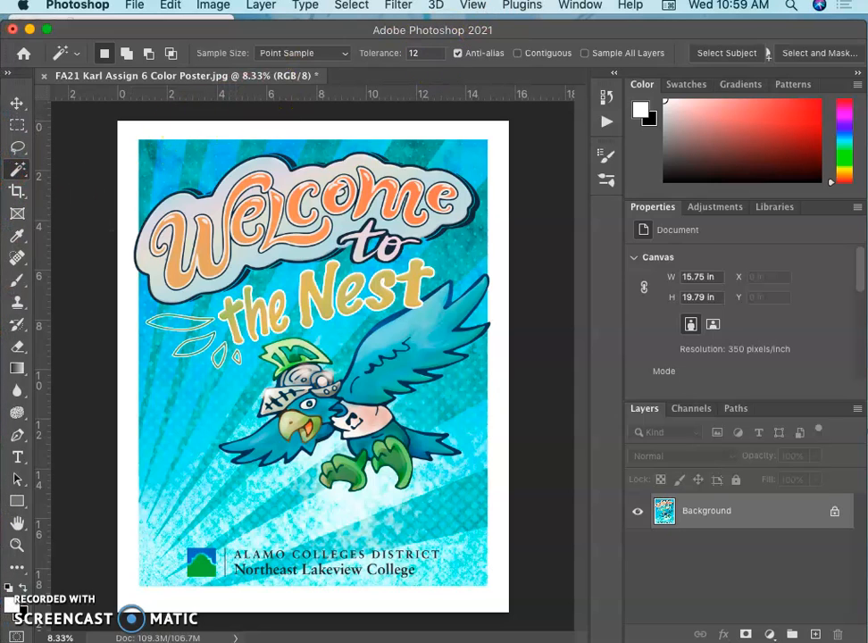
# Step: Run the CMYK FULL RUN action from the KARL-Color Seps set in the Actions panel
pyautogui.click(569, 6)
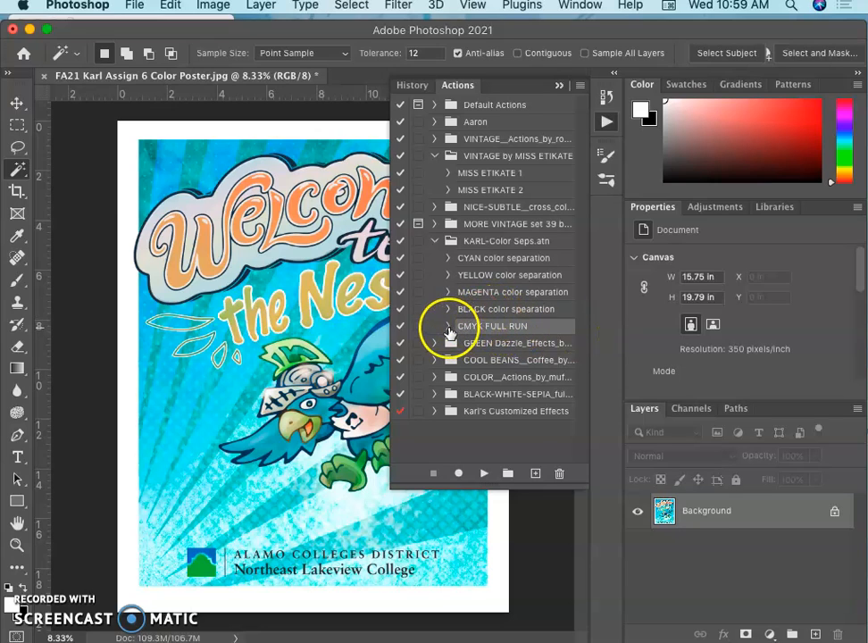
pyautogui.click(434, 325)
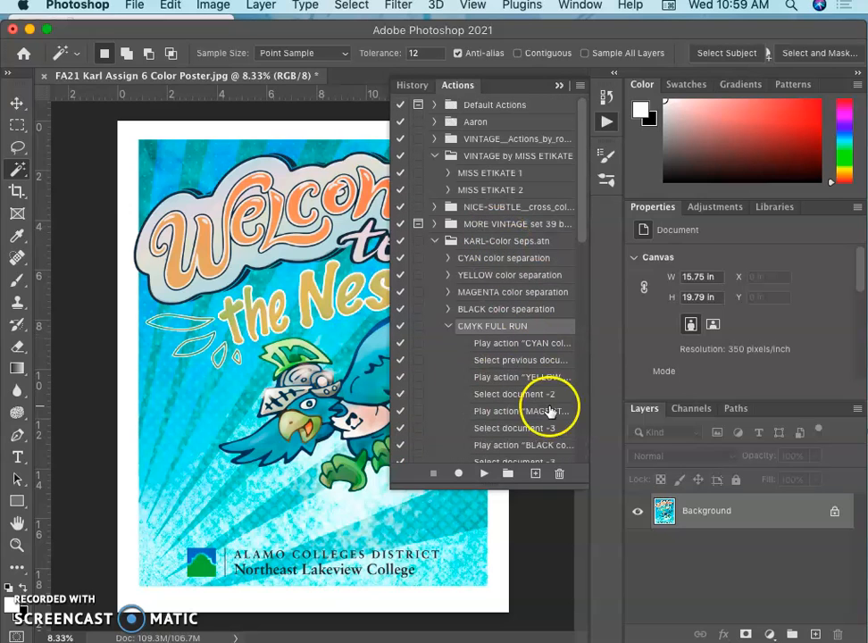
pyautogui.click(446, 325)
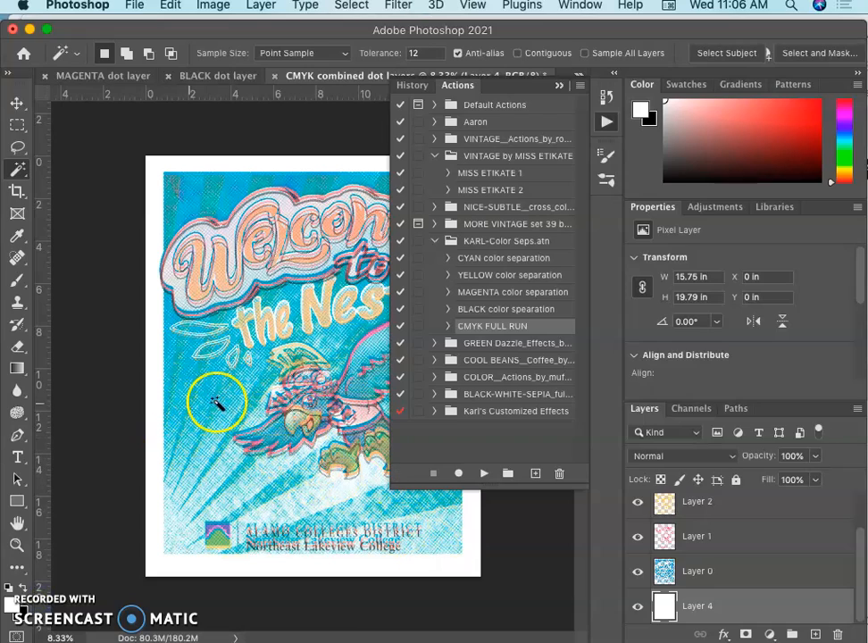
# Step: Nudge Layer 1 (66%) and Layer 2 (45%) dots slightly up and left with the Move tool
pyautogui.click(583, 85)
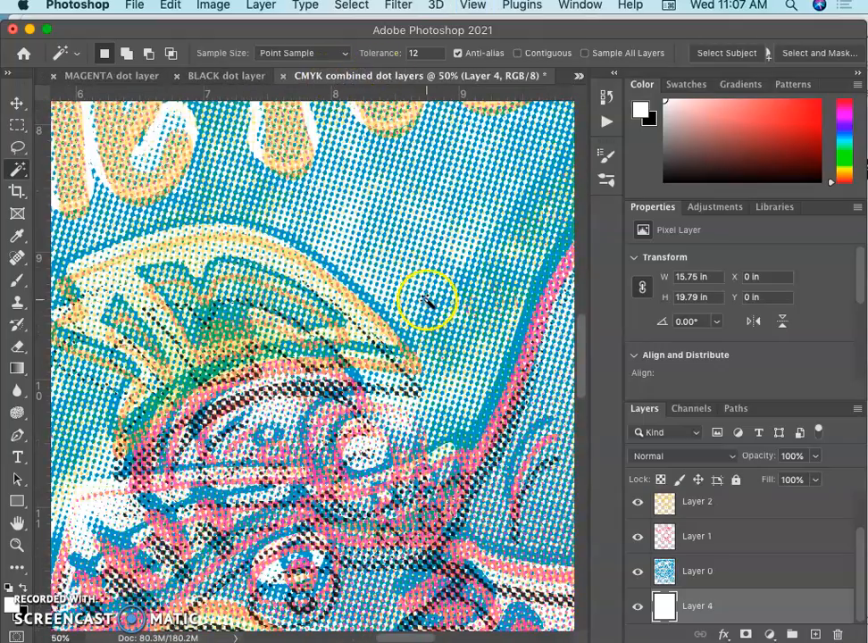
pyautogui.scroll(-3)
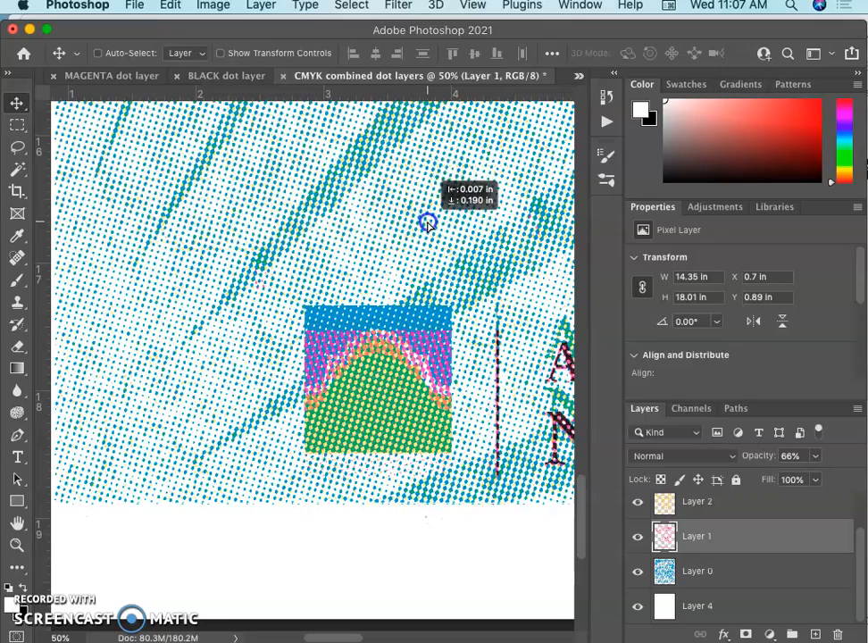
pyautogui.moveTo(429, 223); pyautogui.dragTo(514, 461)
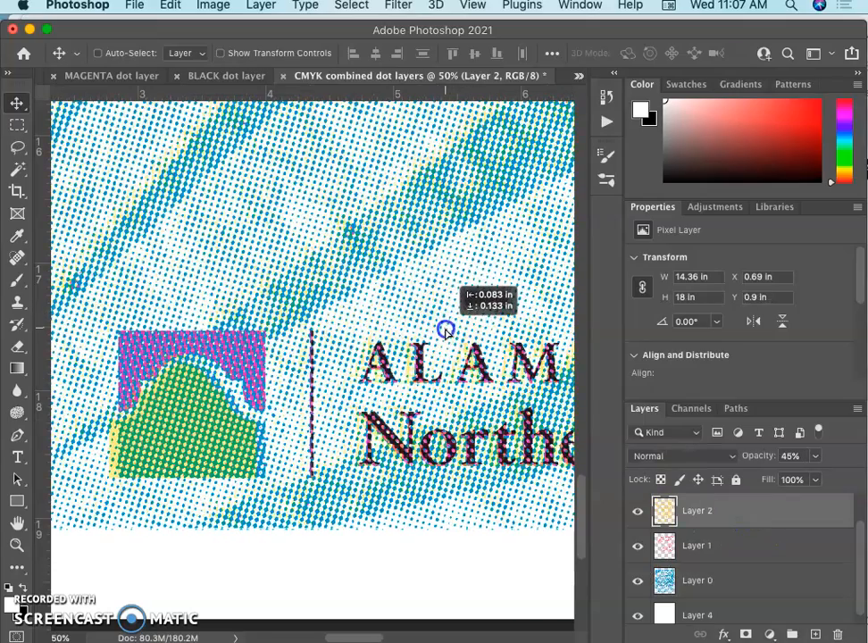
pyautogui.moveTo(447, 331); pyautogui.dragTo(455, 348)
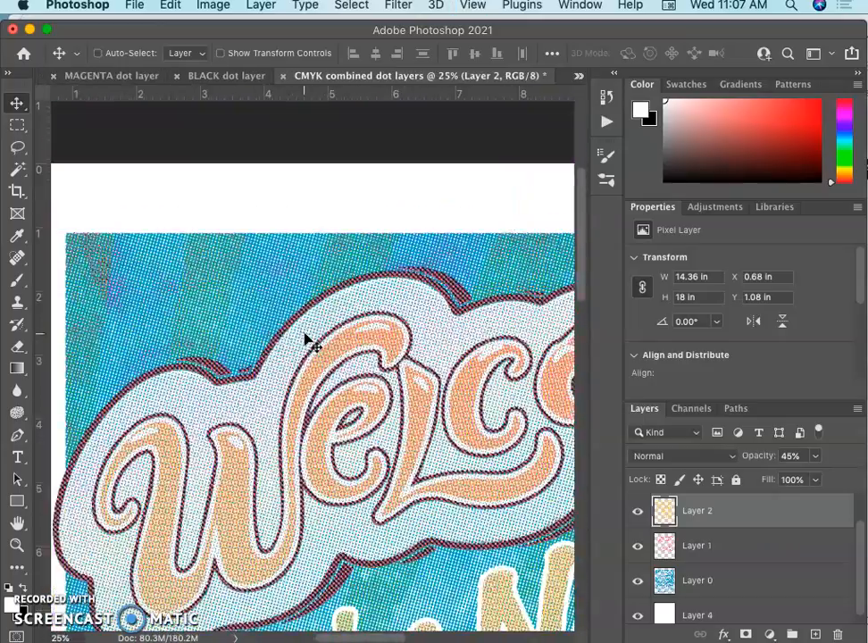
# Step: Close the black dot layer document, choosing Don't Save
pyautogui.scroll(-3)
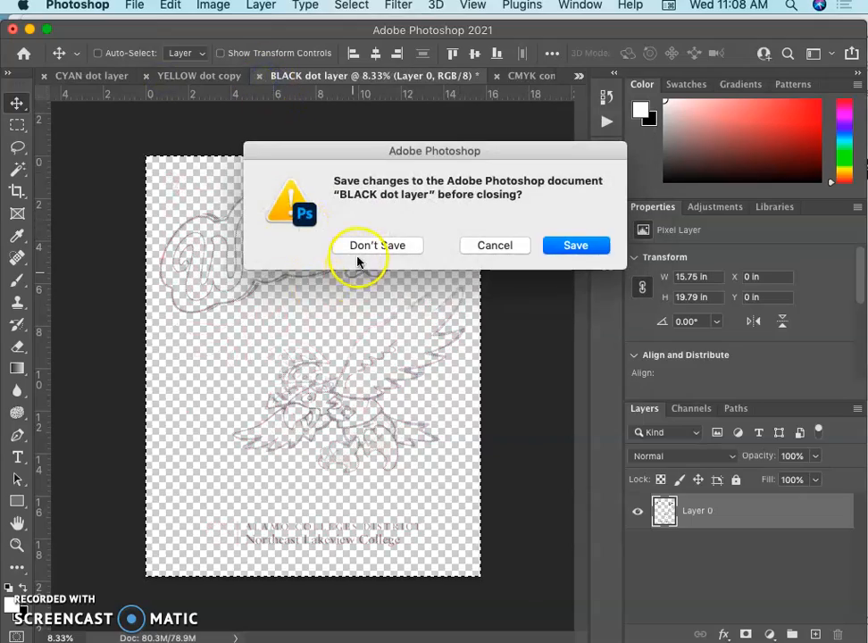
pyautogui.click(379, 245)
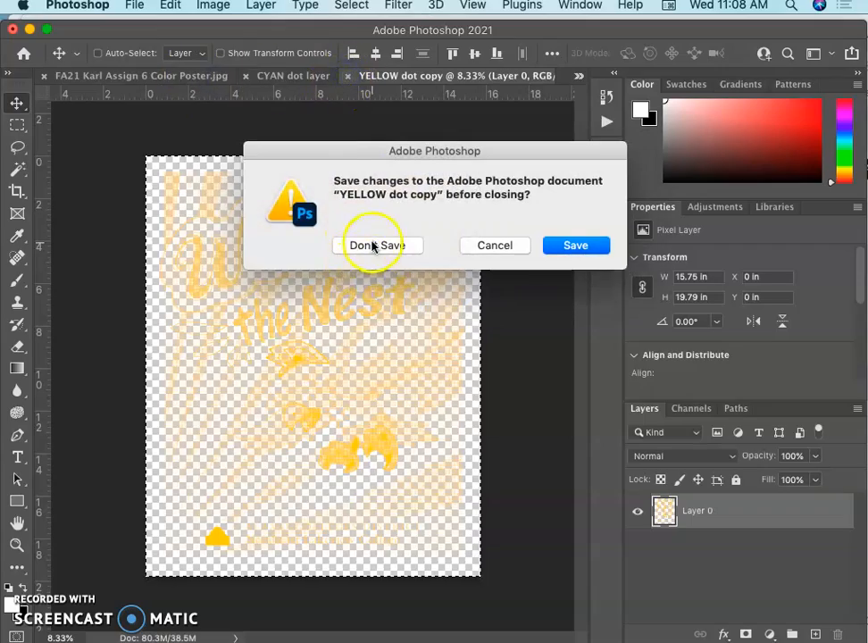
# Step: Close the CYAN dot document, group Layers 0–3 and rename the group CMYK
pyautogui.click(372, 245)
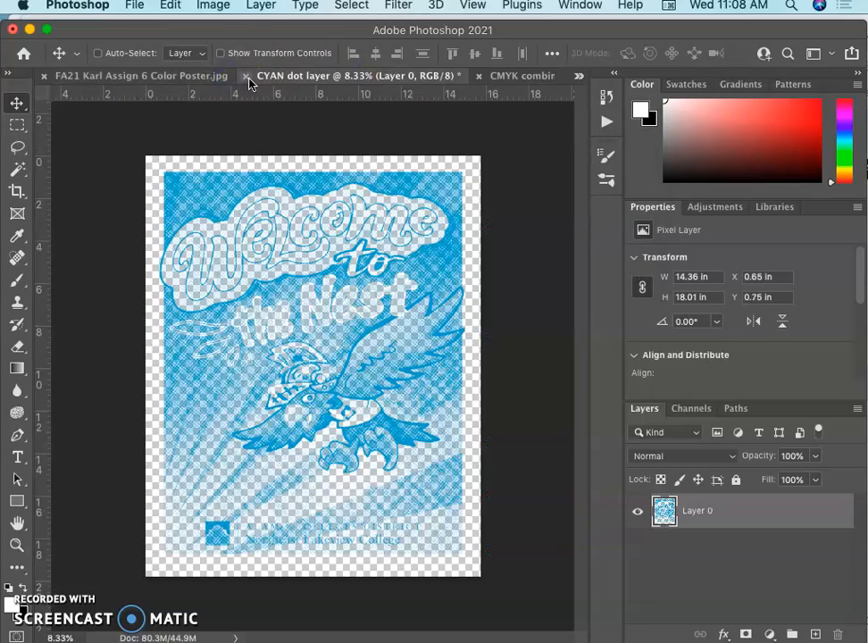
pyautogui.click(536, 75)
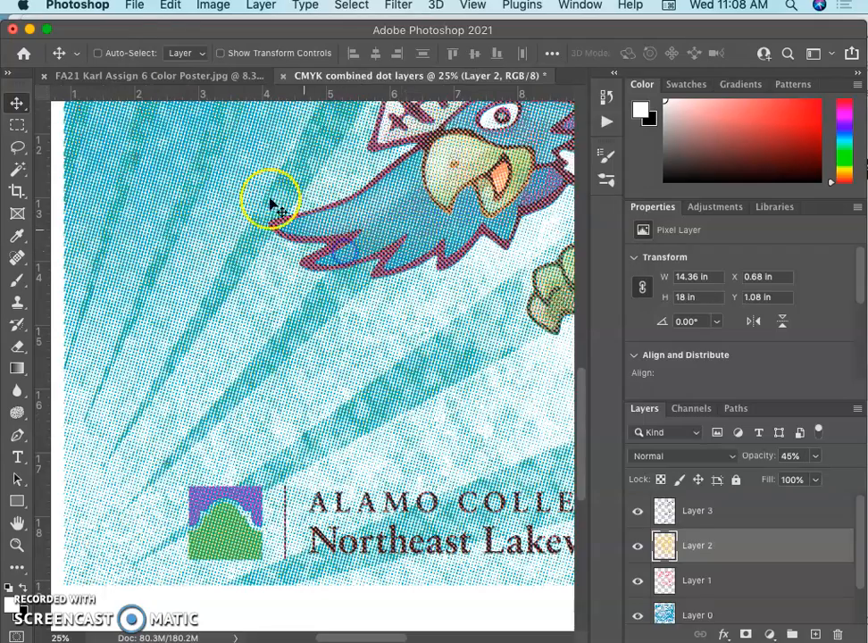
pyautogui.click(143, 75)
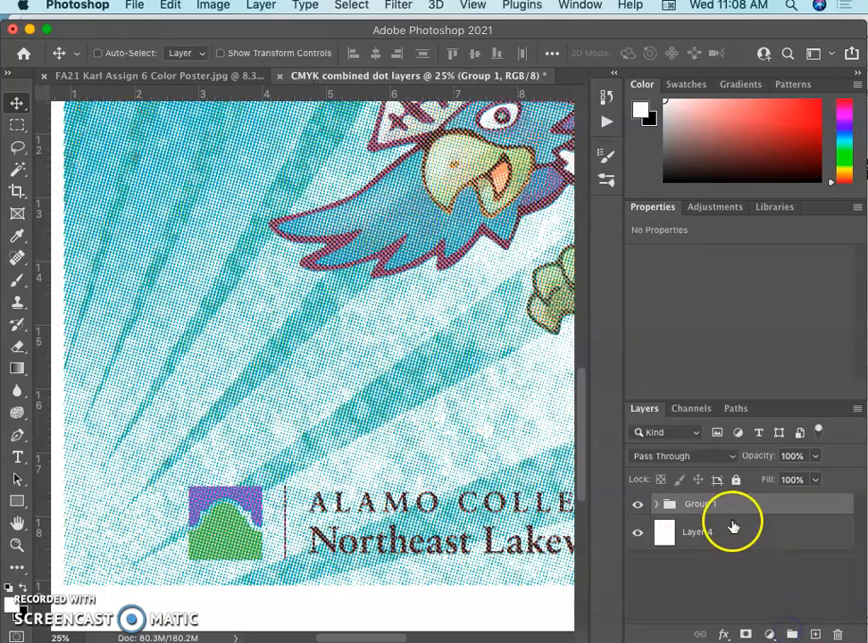
pyautogui.doubleClick(700, 504)
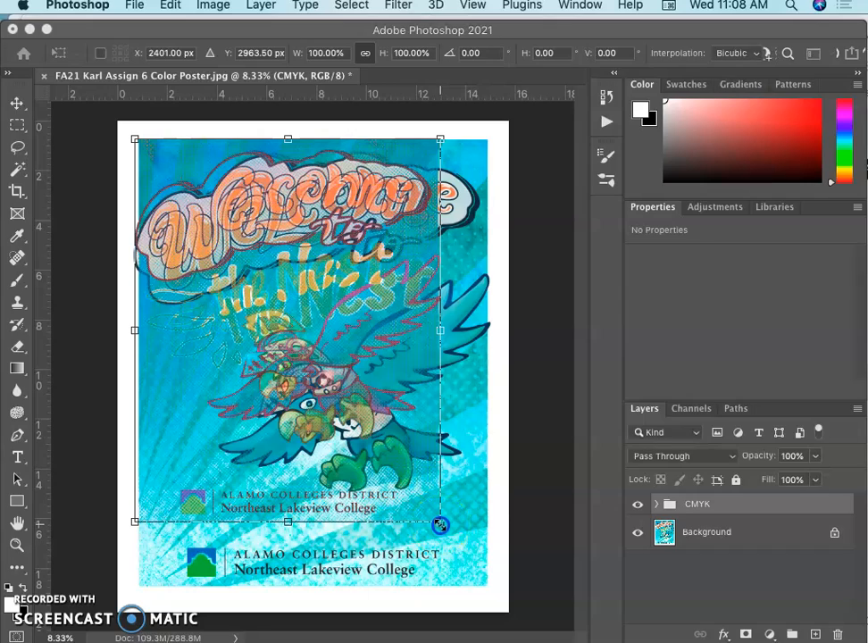
# Step: Free Transform the CMYK group, dragging corner handles until the dots cover the whole poster
pyautogui.moveTo(439, 526); pyautogui.dragTo(450, 543)
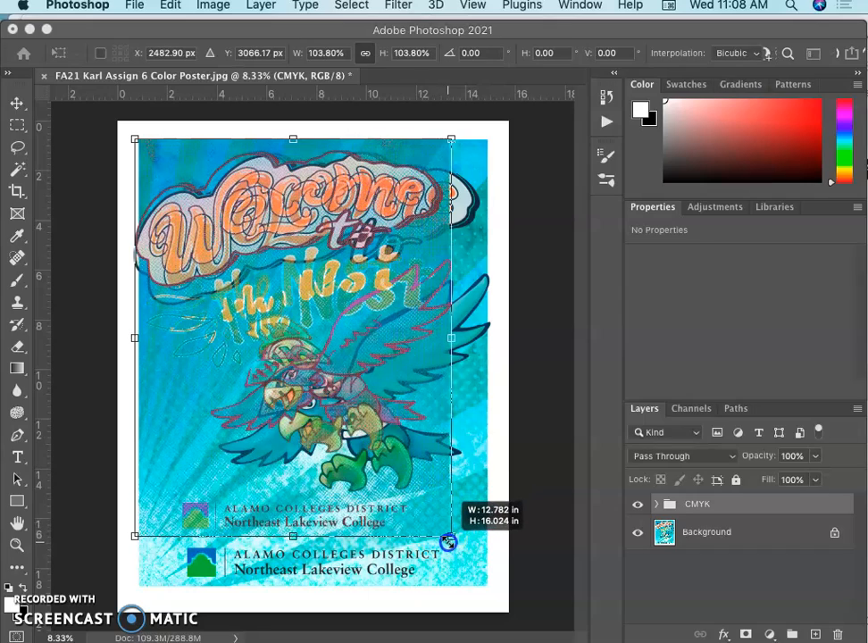
pyautogui.moveTo(450, 539); pyautogui.dragTo(481, 596)
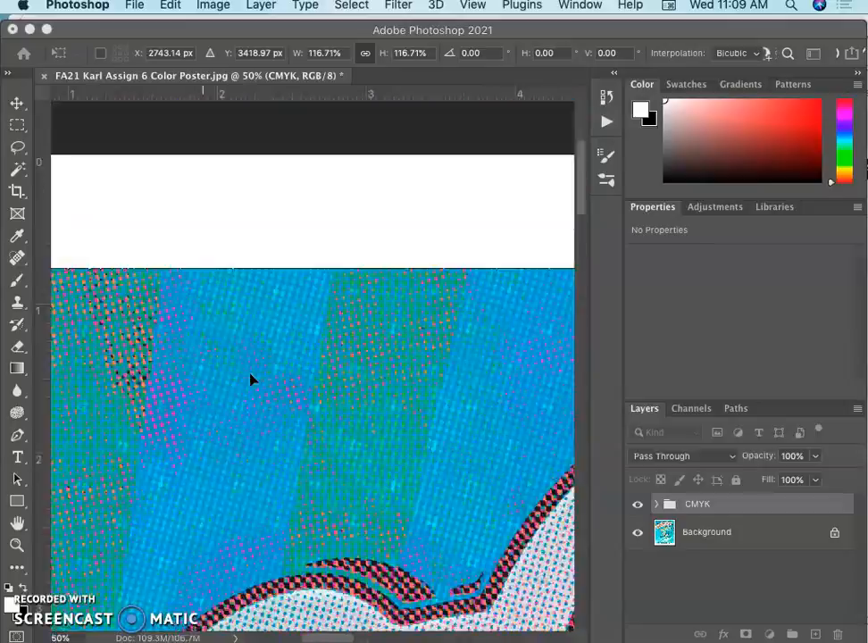
pyautogui.scroll(-3)
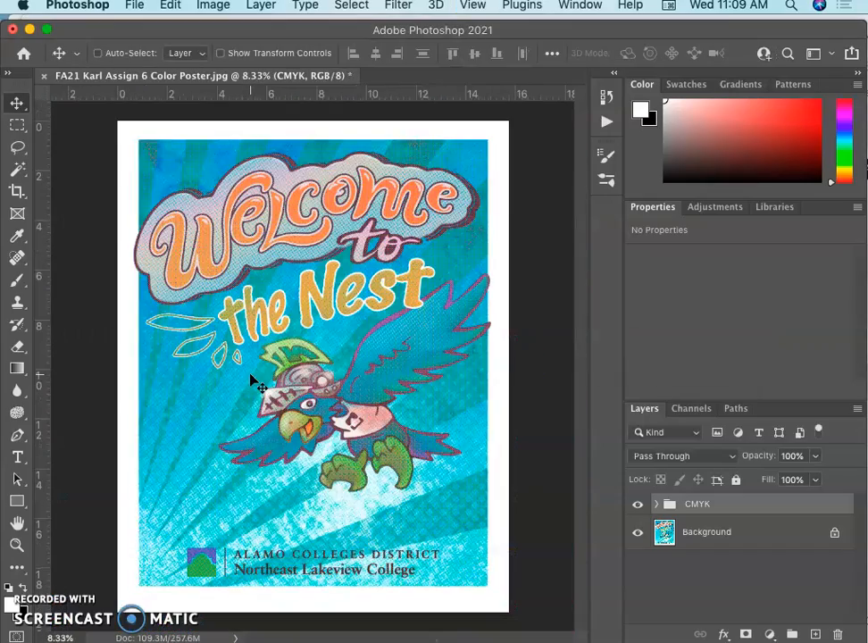
# Step: Expand the CMYK group and set Layer 2's blend mode to Lighter Color at 45%
pyautogui.click(659, 504)
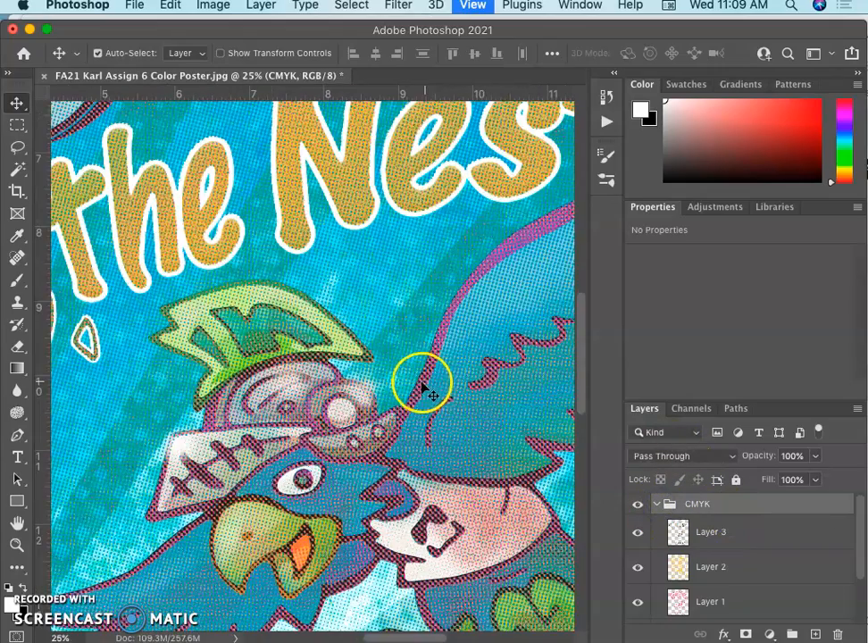
pyautogui.click(637, 532)
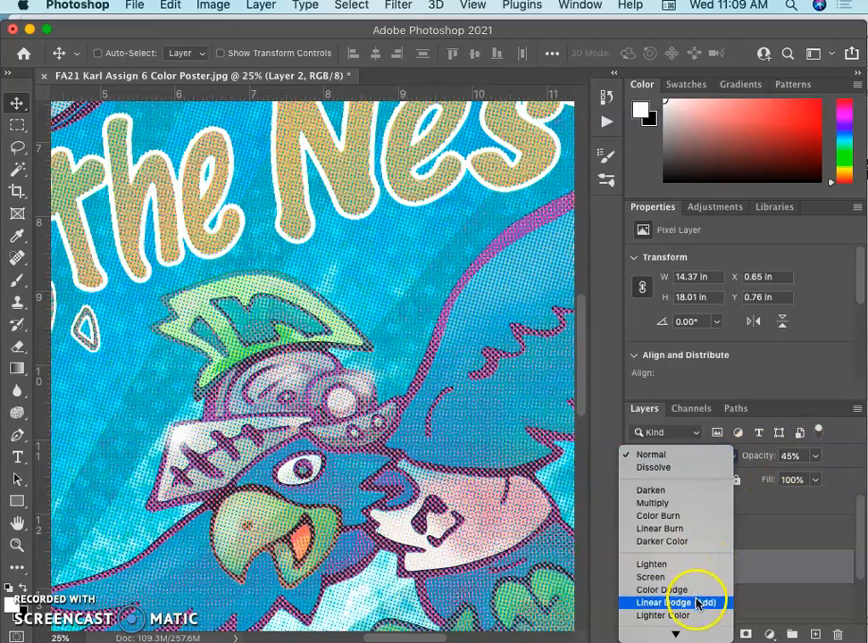
pyautogui.click(672, 615)
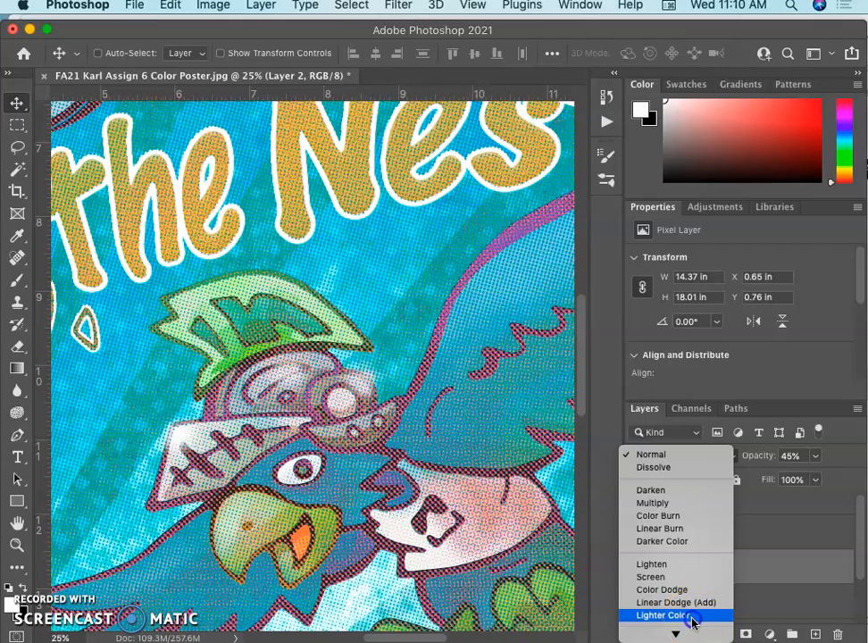
pyautogui.click(673, 615)
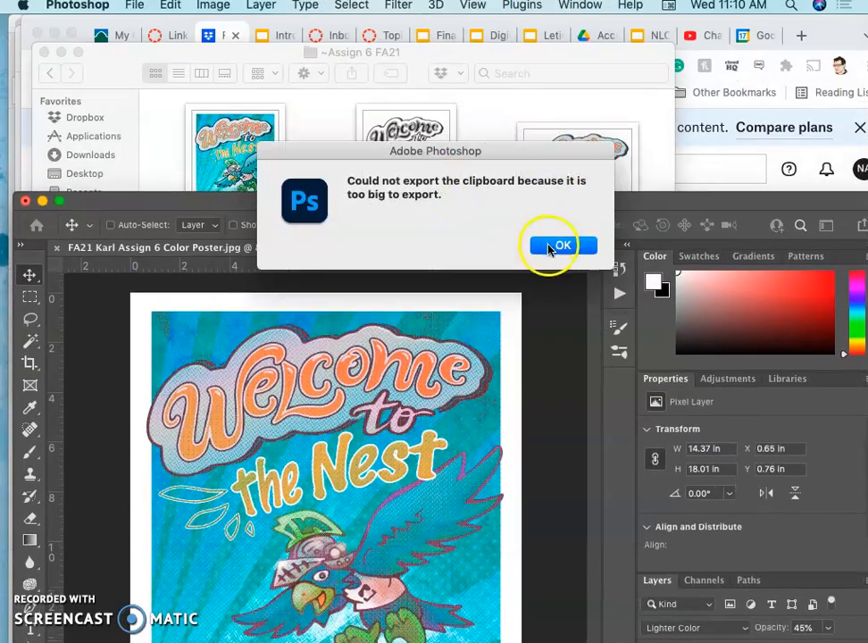
# Step: Dismiss the clipboard warning and open FA21 Karl Assign 6 Color Poster.psd from Finder
pyautogui.click(561, 245)
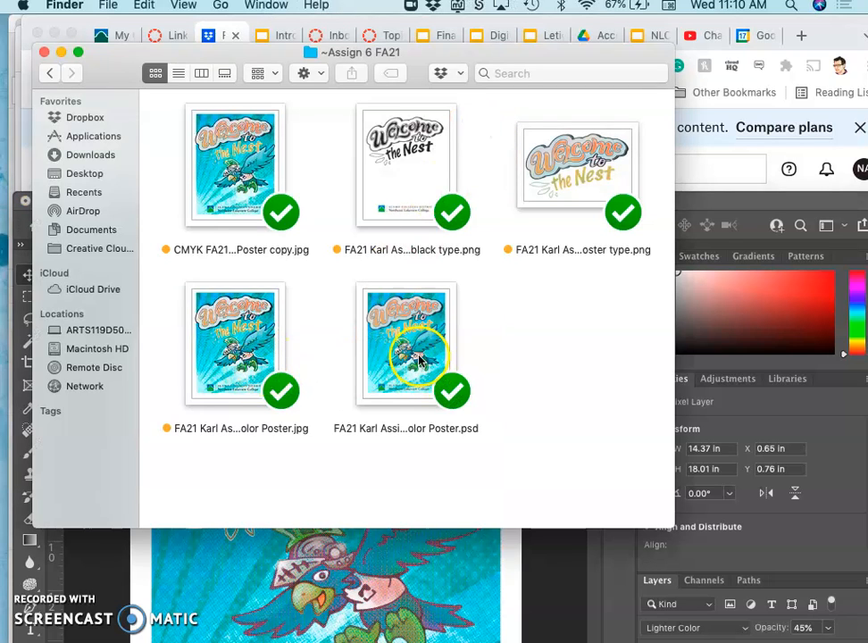
pyautogui.doubleClick(406, 343)
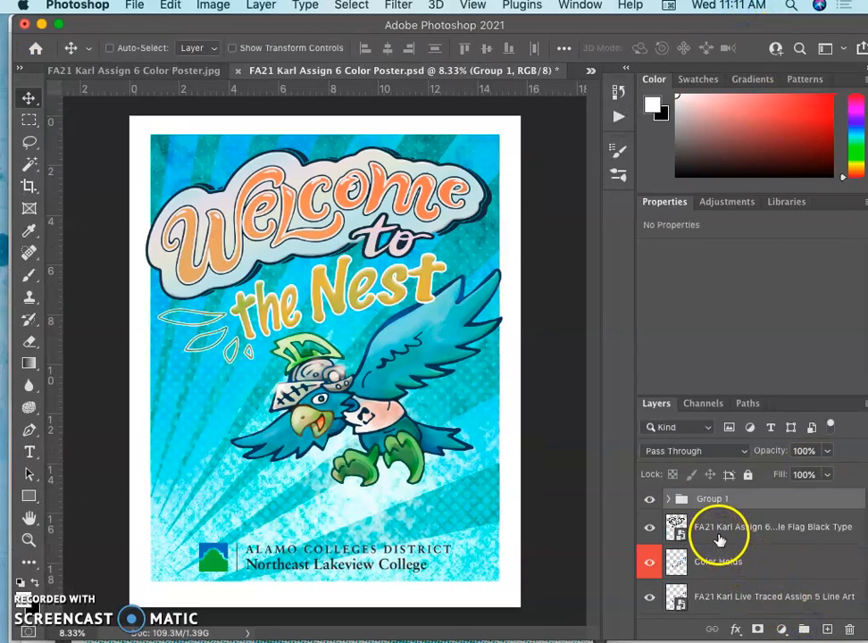
# Step: Select Group 1's clean type and line art in the PSD and drag it onto the JPEG poster
pyautogui.click(668, 500)
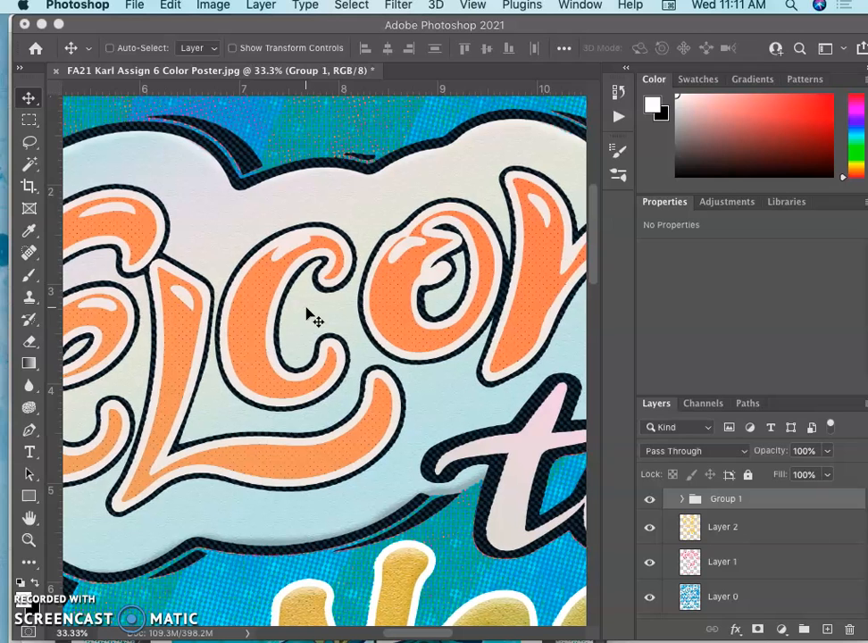
pyautogui.scroll(-3)
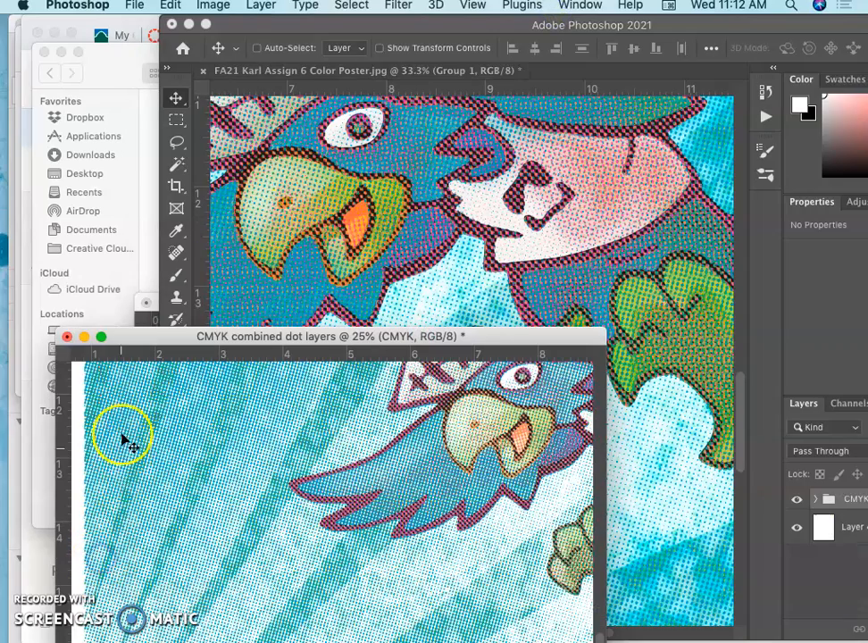
# Step: Close the CMYK combined dot layers window and choose Don't Save
pyautogui.click(68, 337)
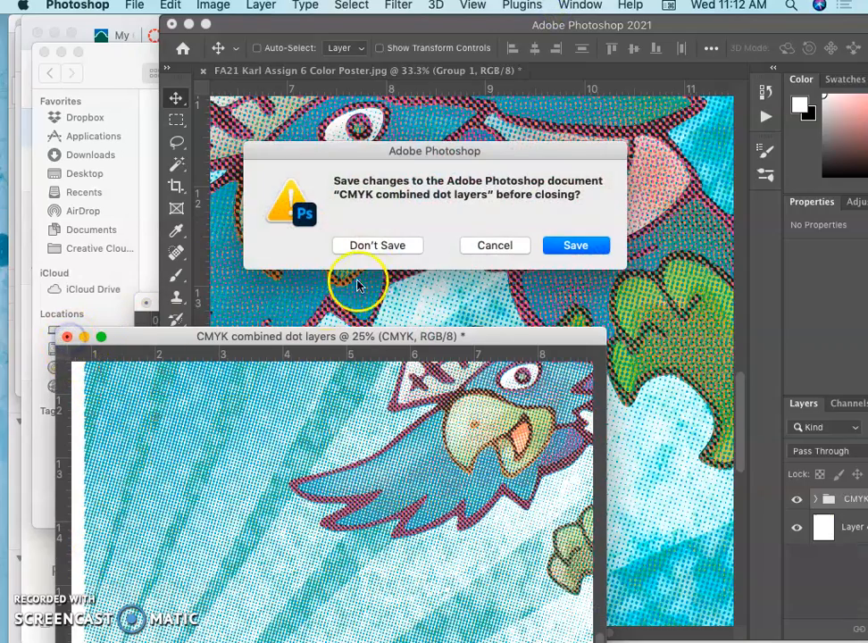
pyautogui.moveTo(377, 245)
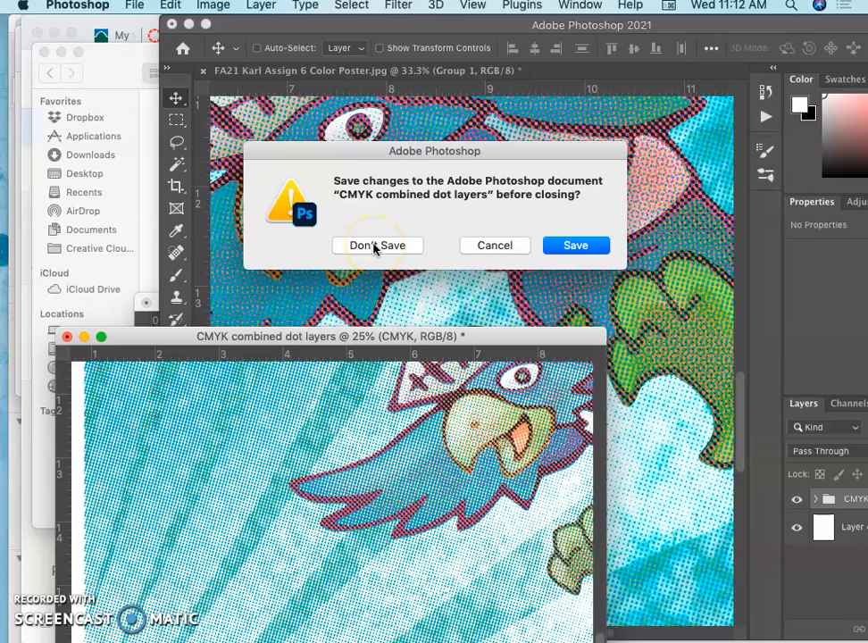
pyautogui.click(376, 245)
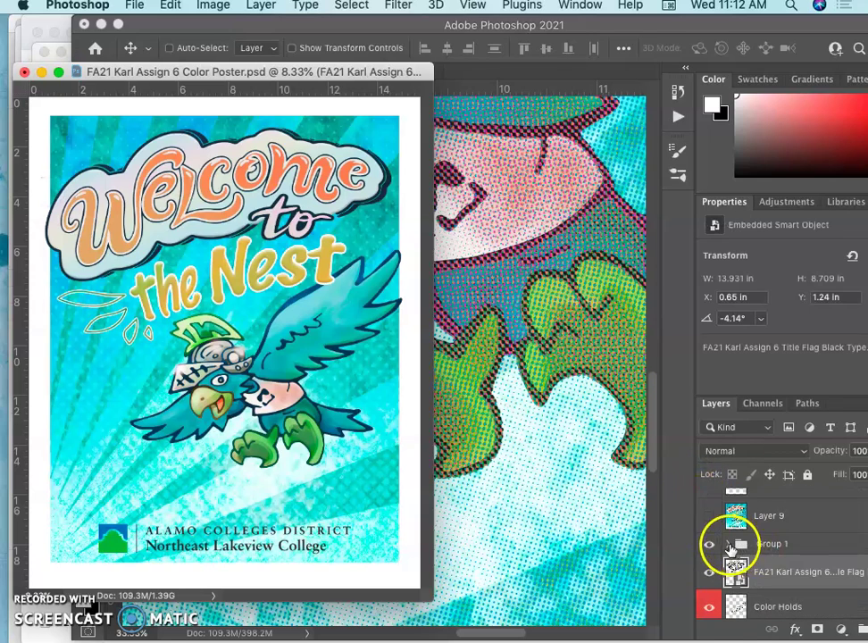
# Step: Drag the Spot Illustration group into the JPEG poster and arrange Layer 3 above it
pyautogui.click(711, 514)
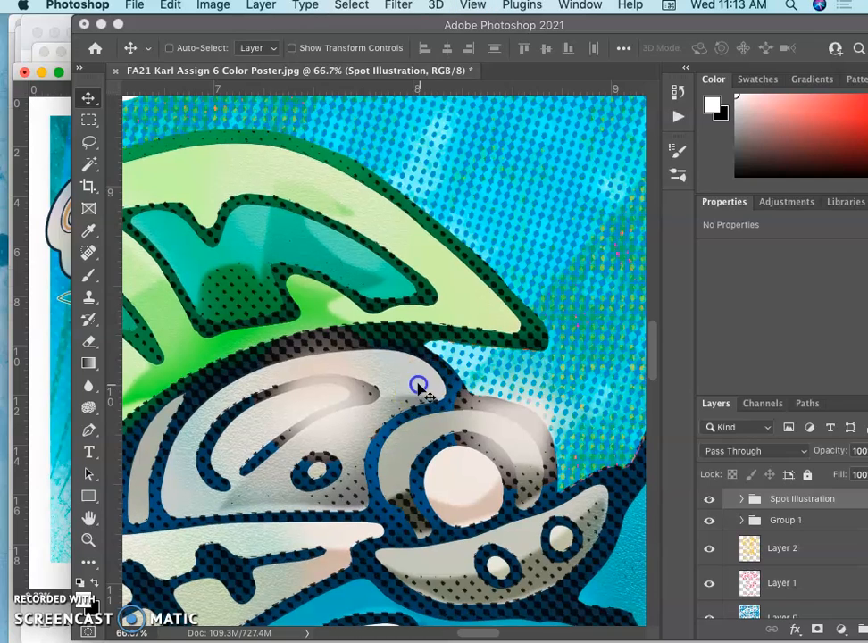
pyautogui.moveTo(420, 385); pyautogui.dragTo(411, 381)
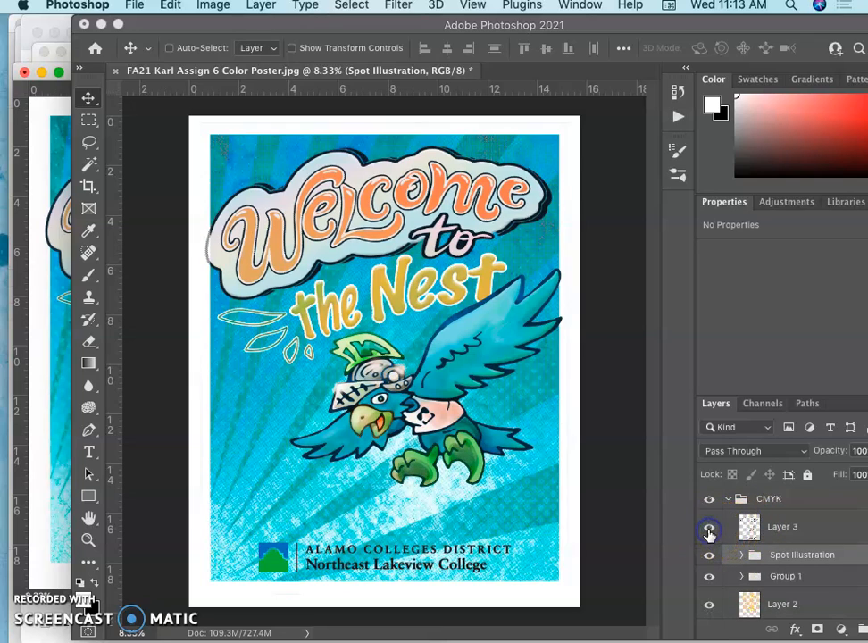
# Step: Fade Layer 3 to 68% opacity above the Spot Illustration group after comparing it hidden
pyautogui.click(707, 527)
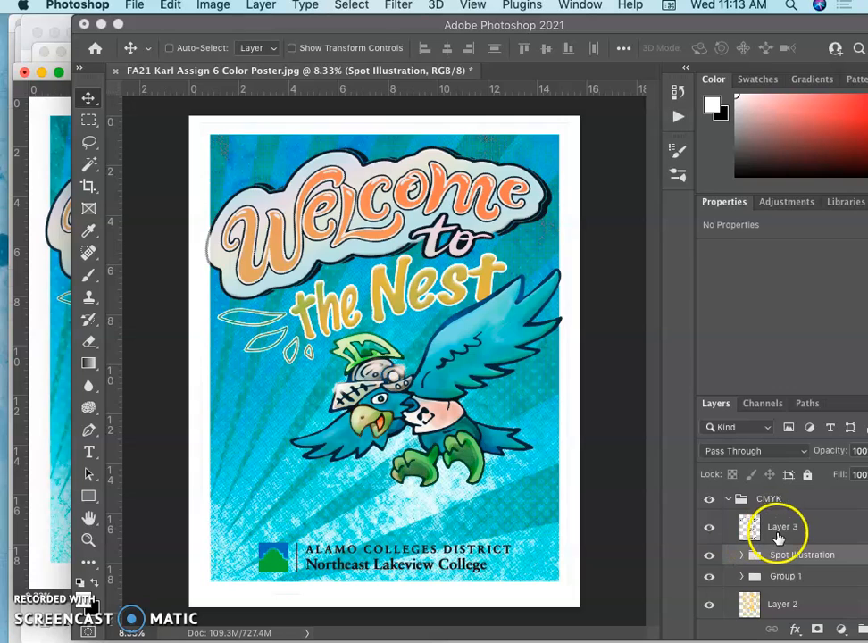
pyautogui.click(784, 527)
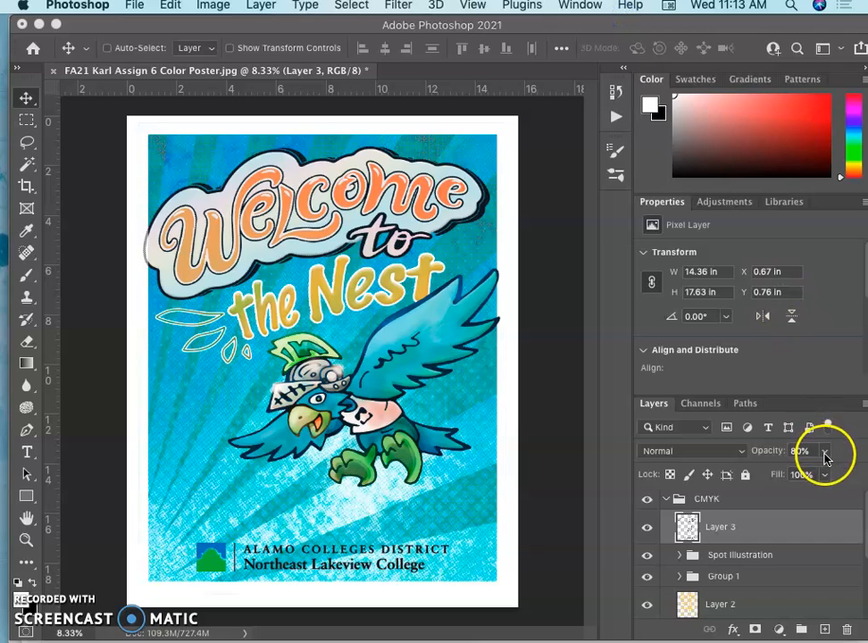
pyautogui.moveTo(825, 450); pyautogui.dragTo(813, 473)
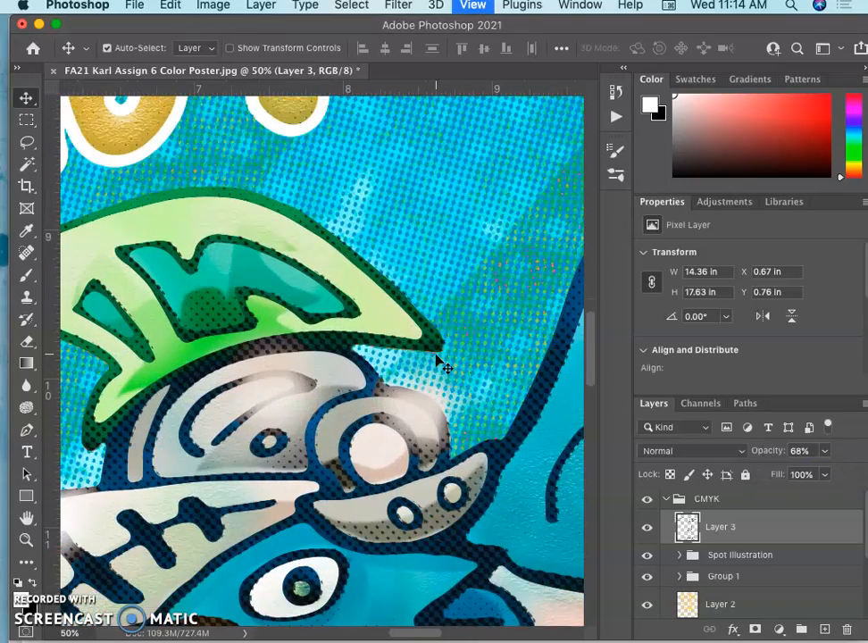
pyautogui.scroll(-3)
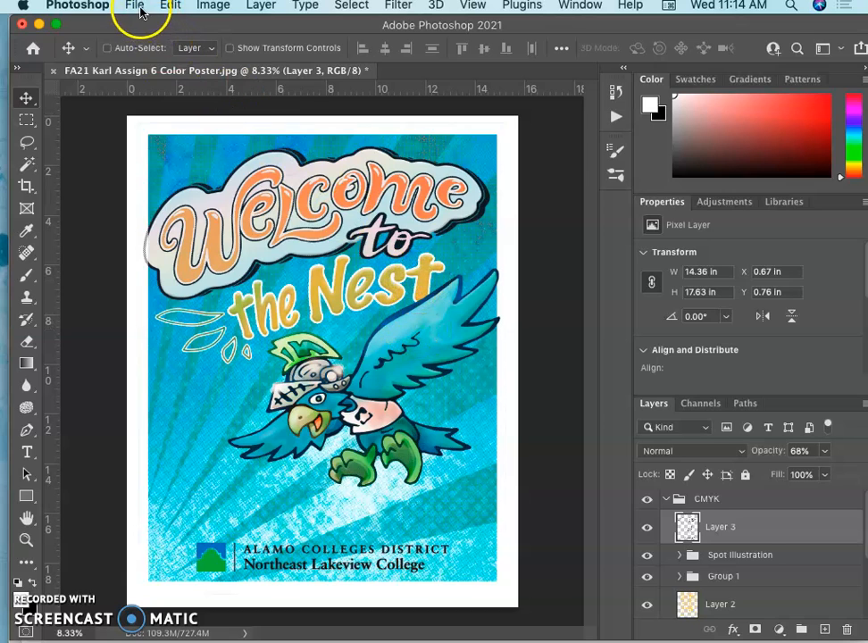
# Step: Save a JPEG copy named 'CMYK' into the Assign 6 FA21 folder at Quality 8 High
pyautogui.click(140, 5)
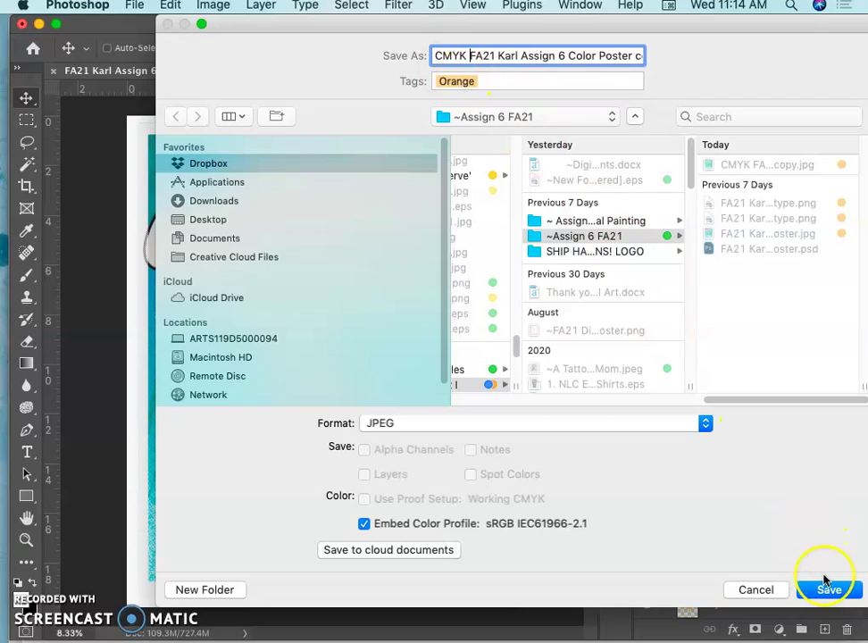
pyautogui.click(831, 590)
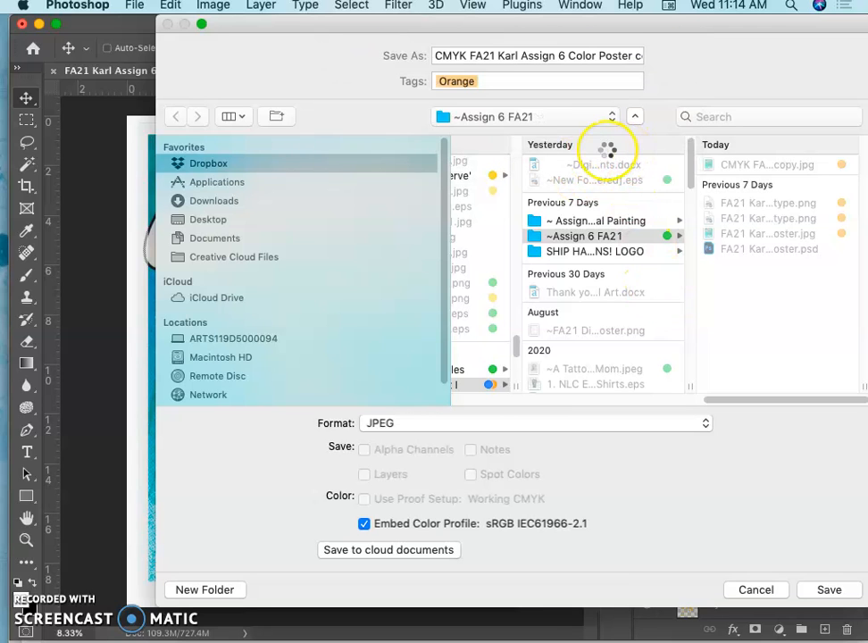
pyautogui.click(829, 590)
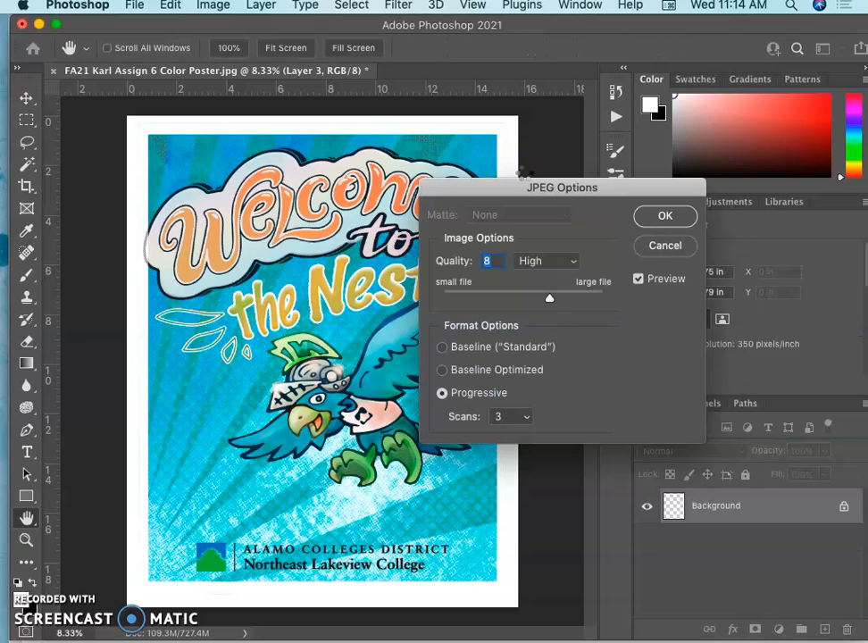
pyautogui.click(664, 215)
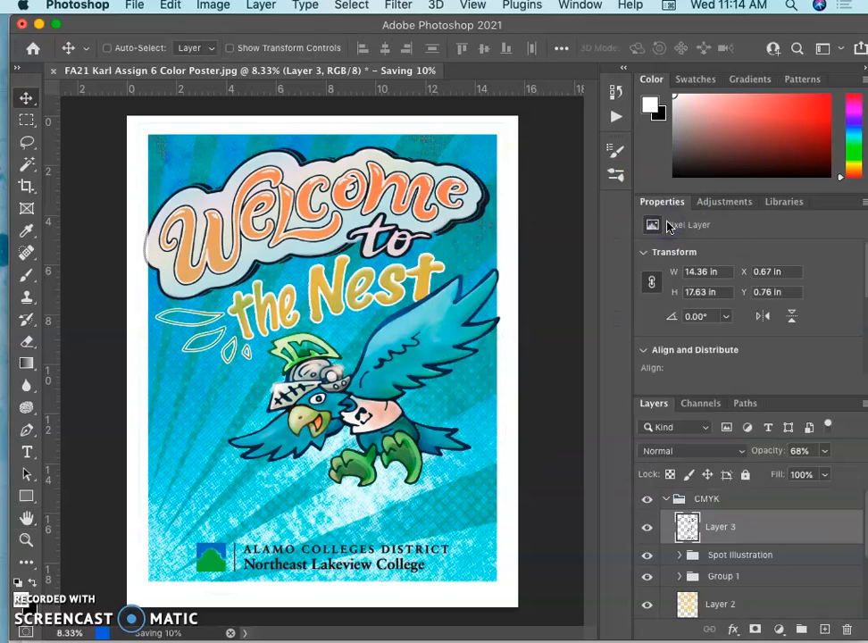